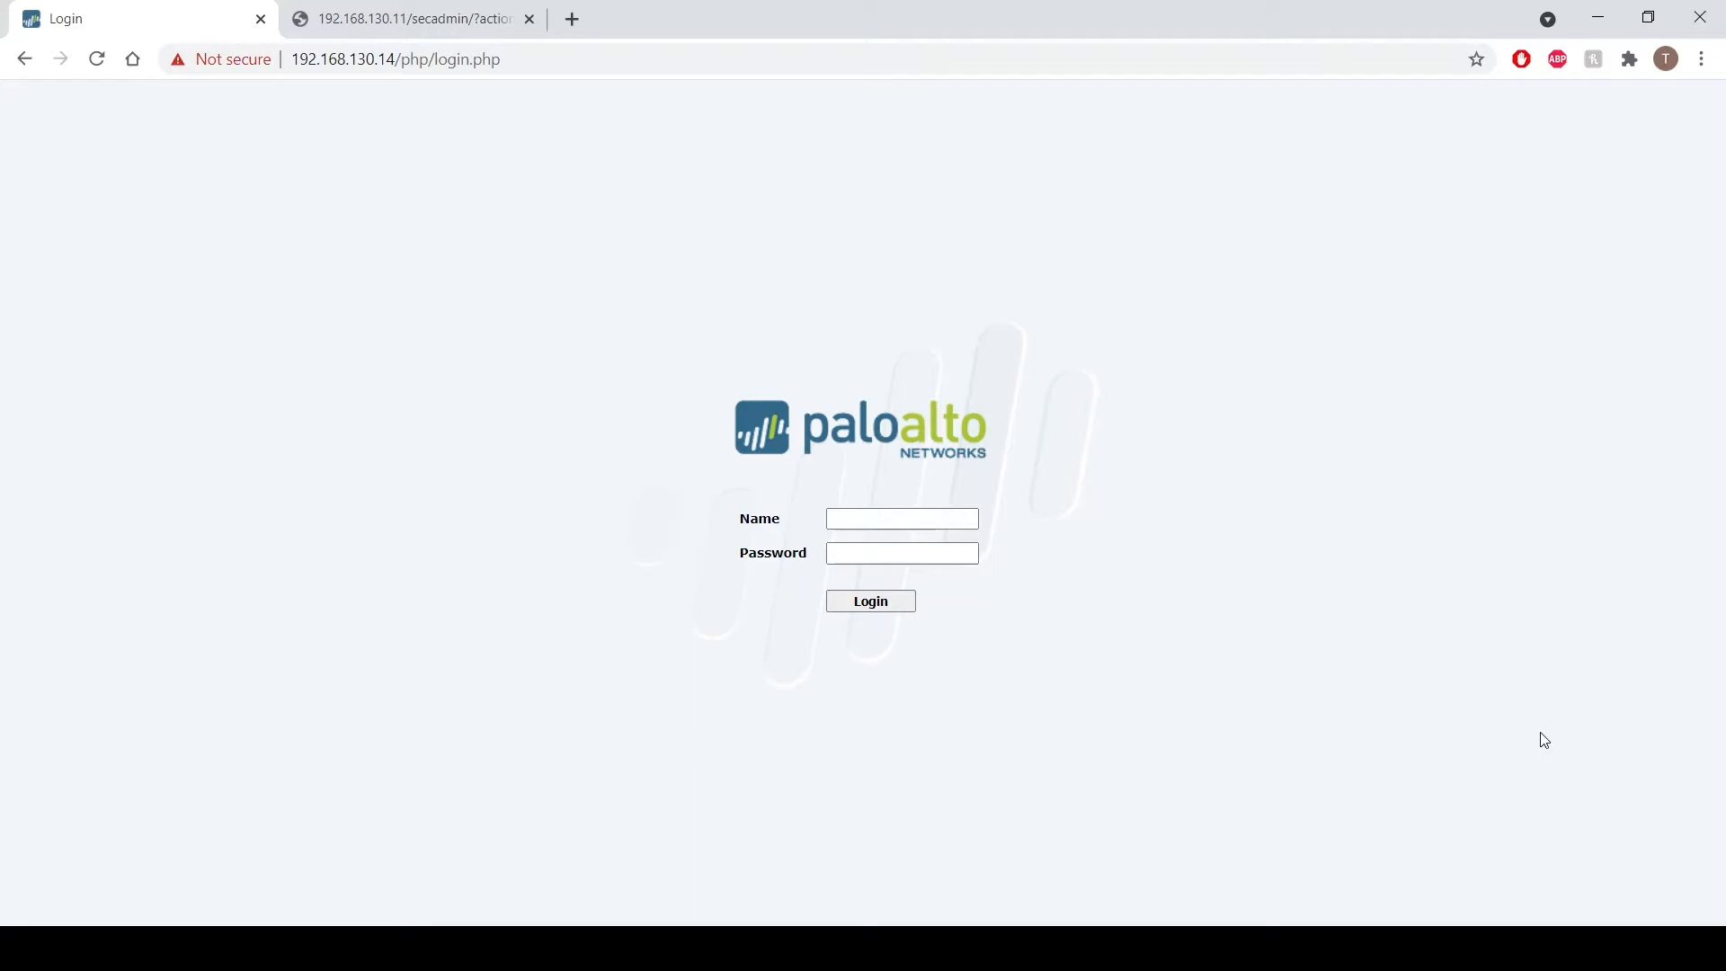
mouse_move(1156, 555)
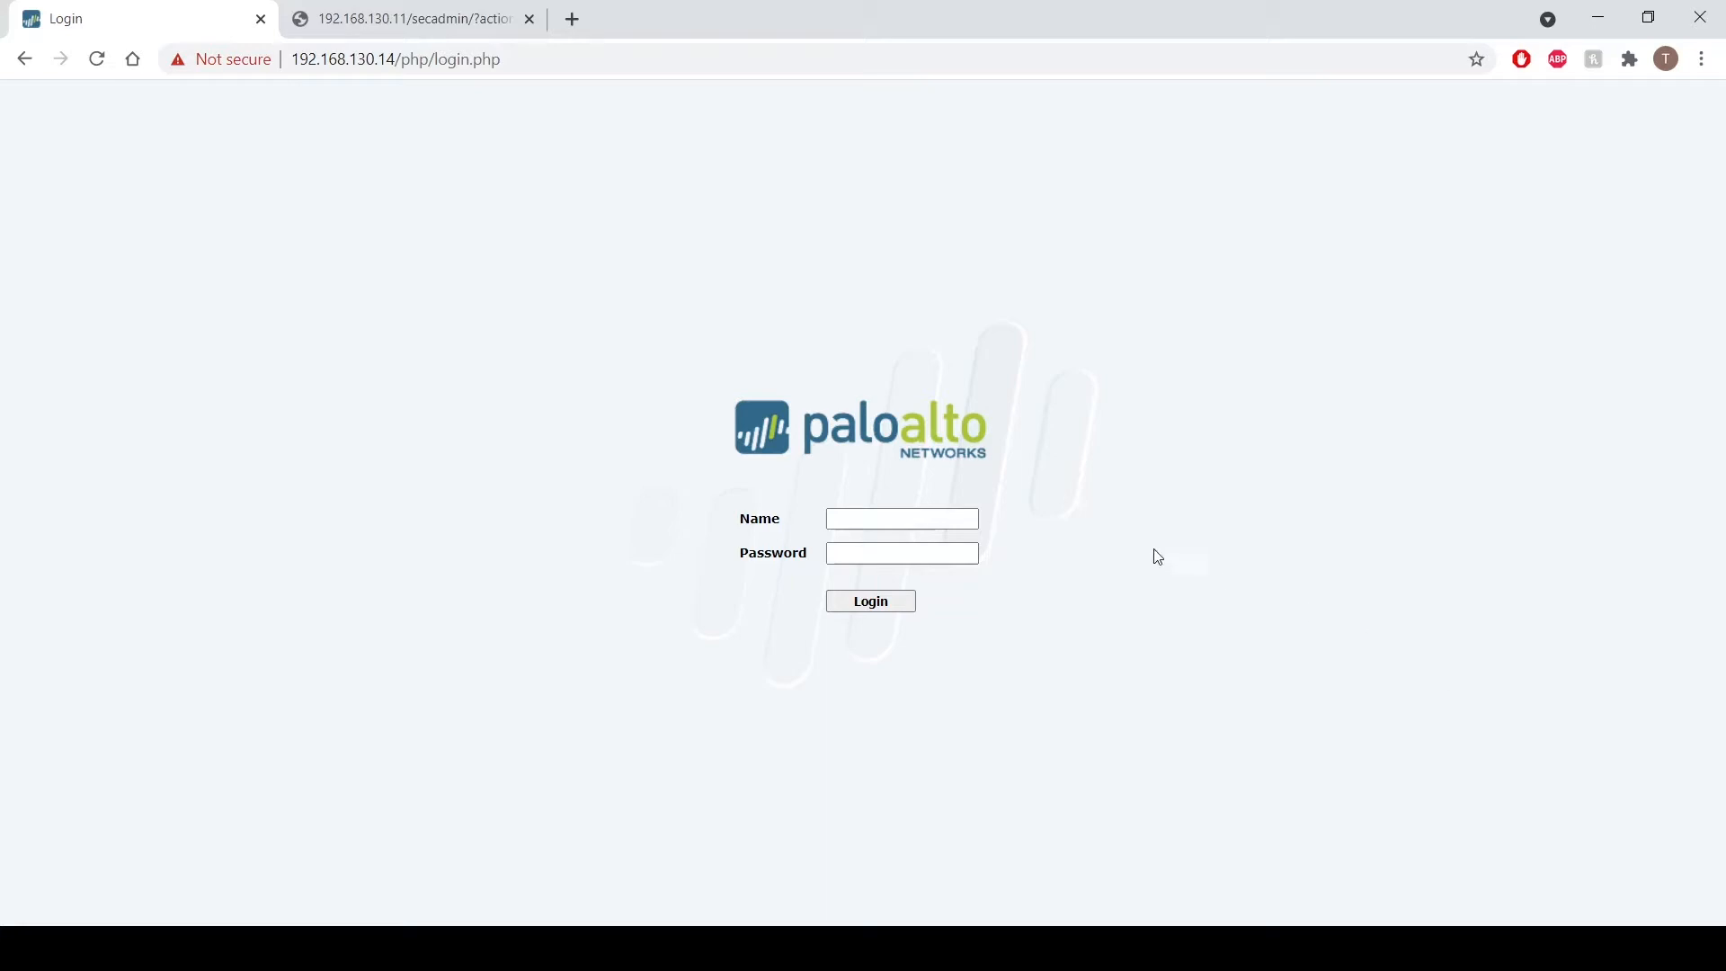
click(901, 518)
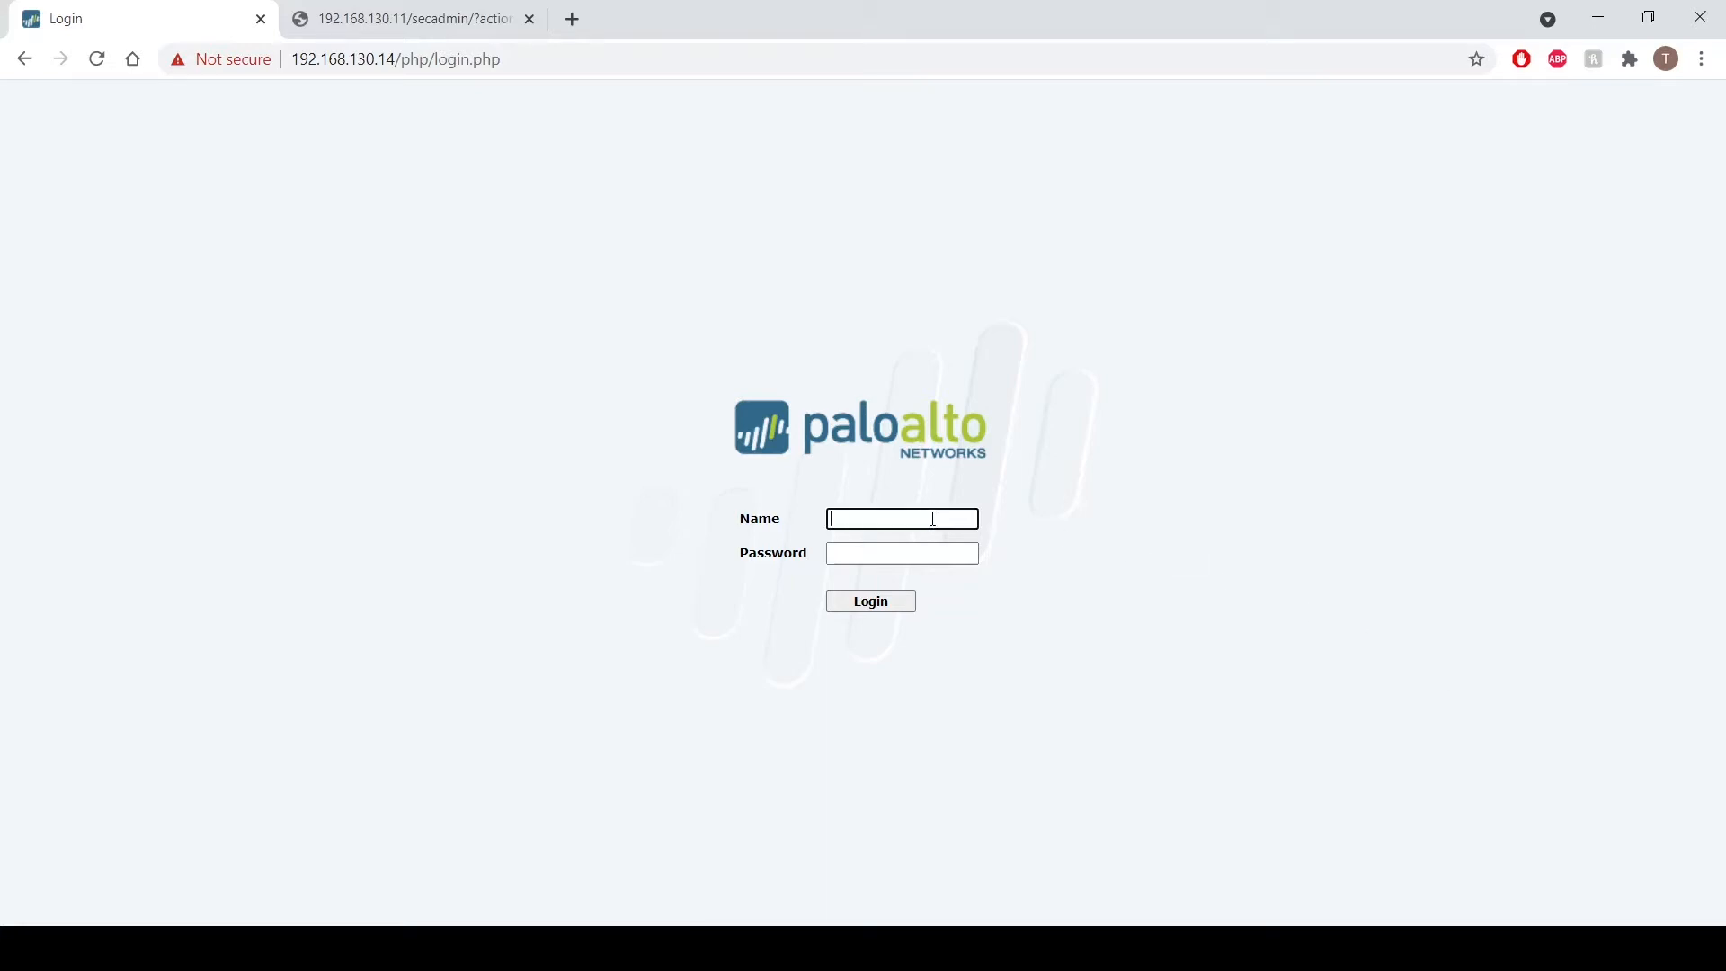
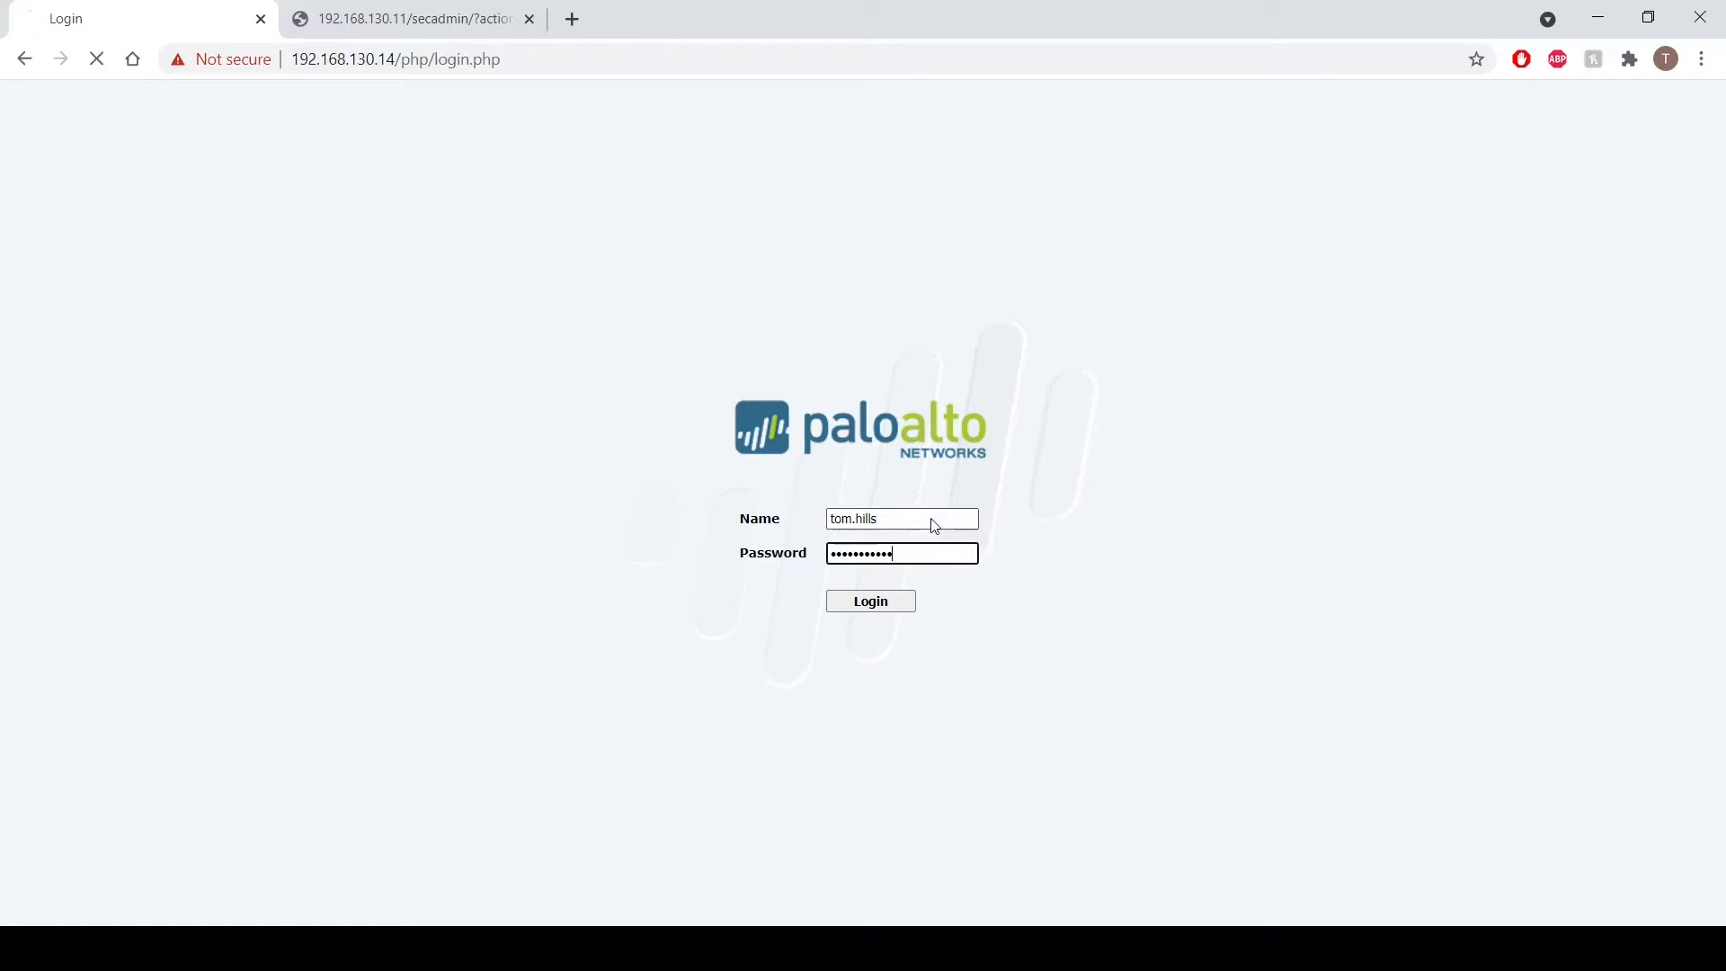
click(869, 600)
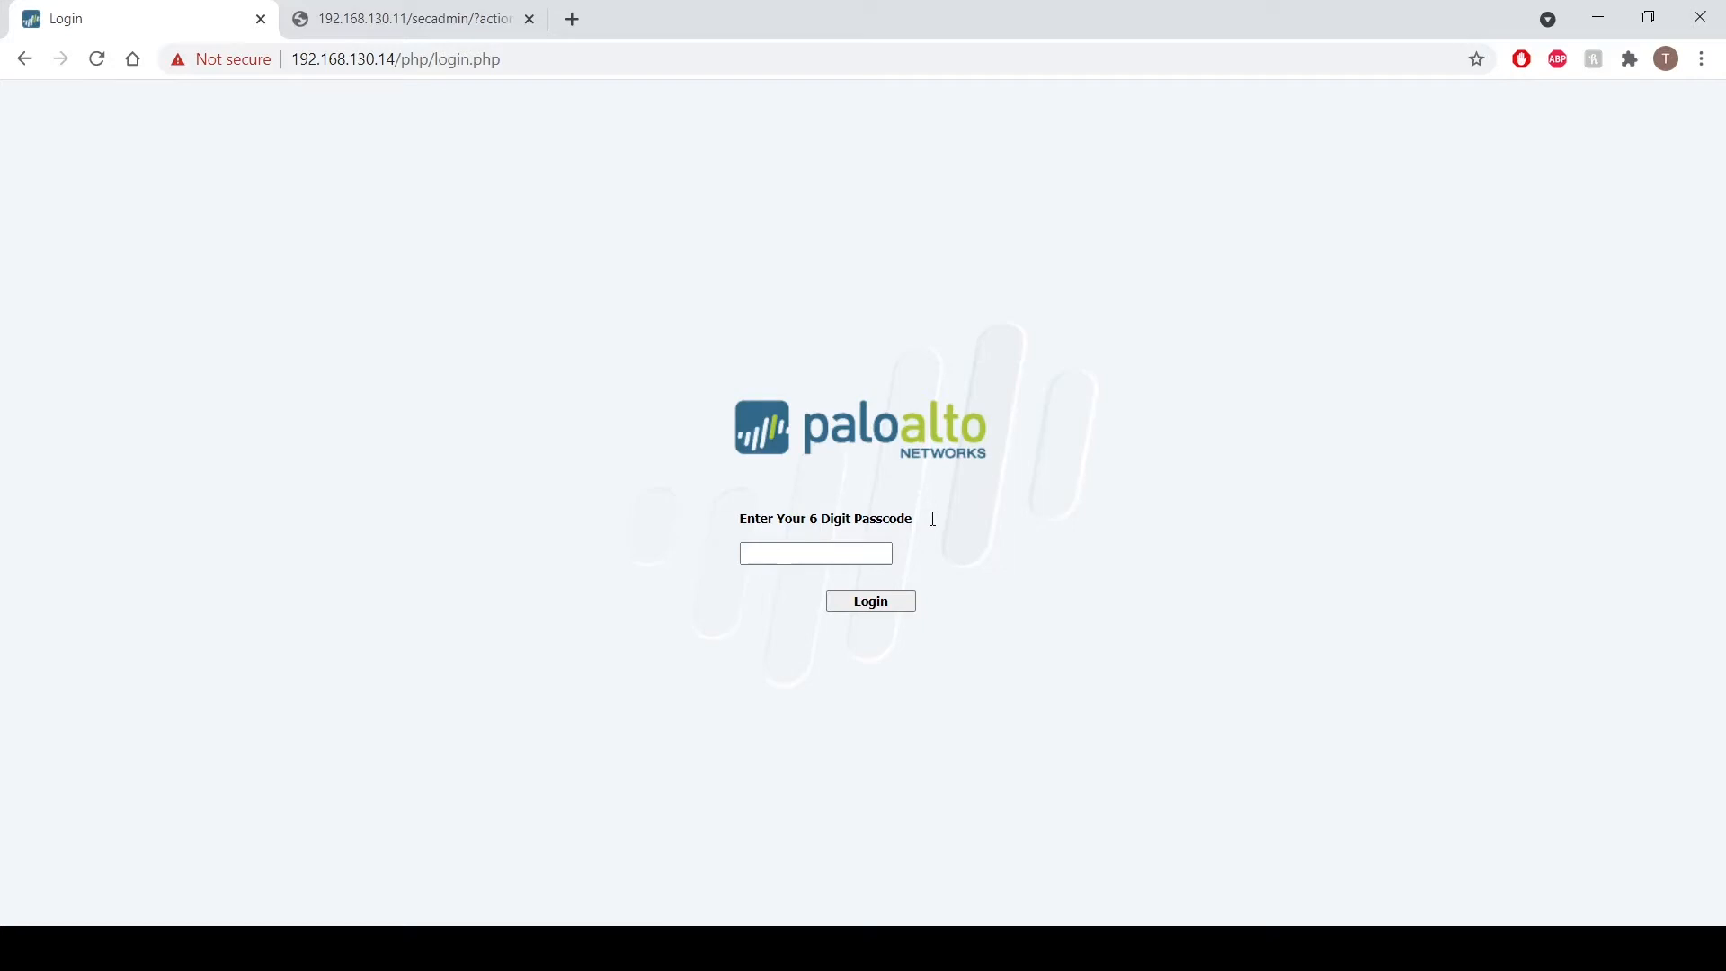
click(815, 552)
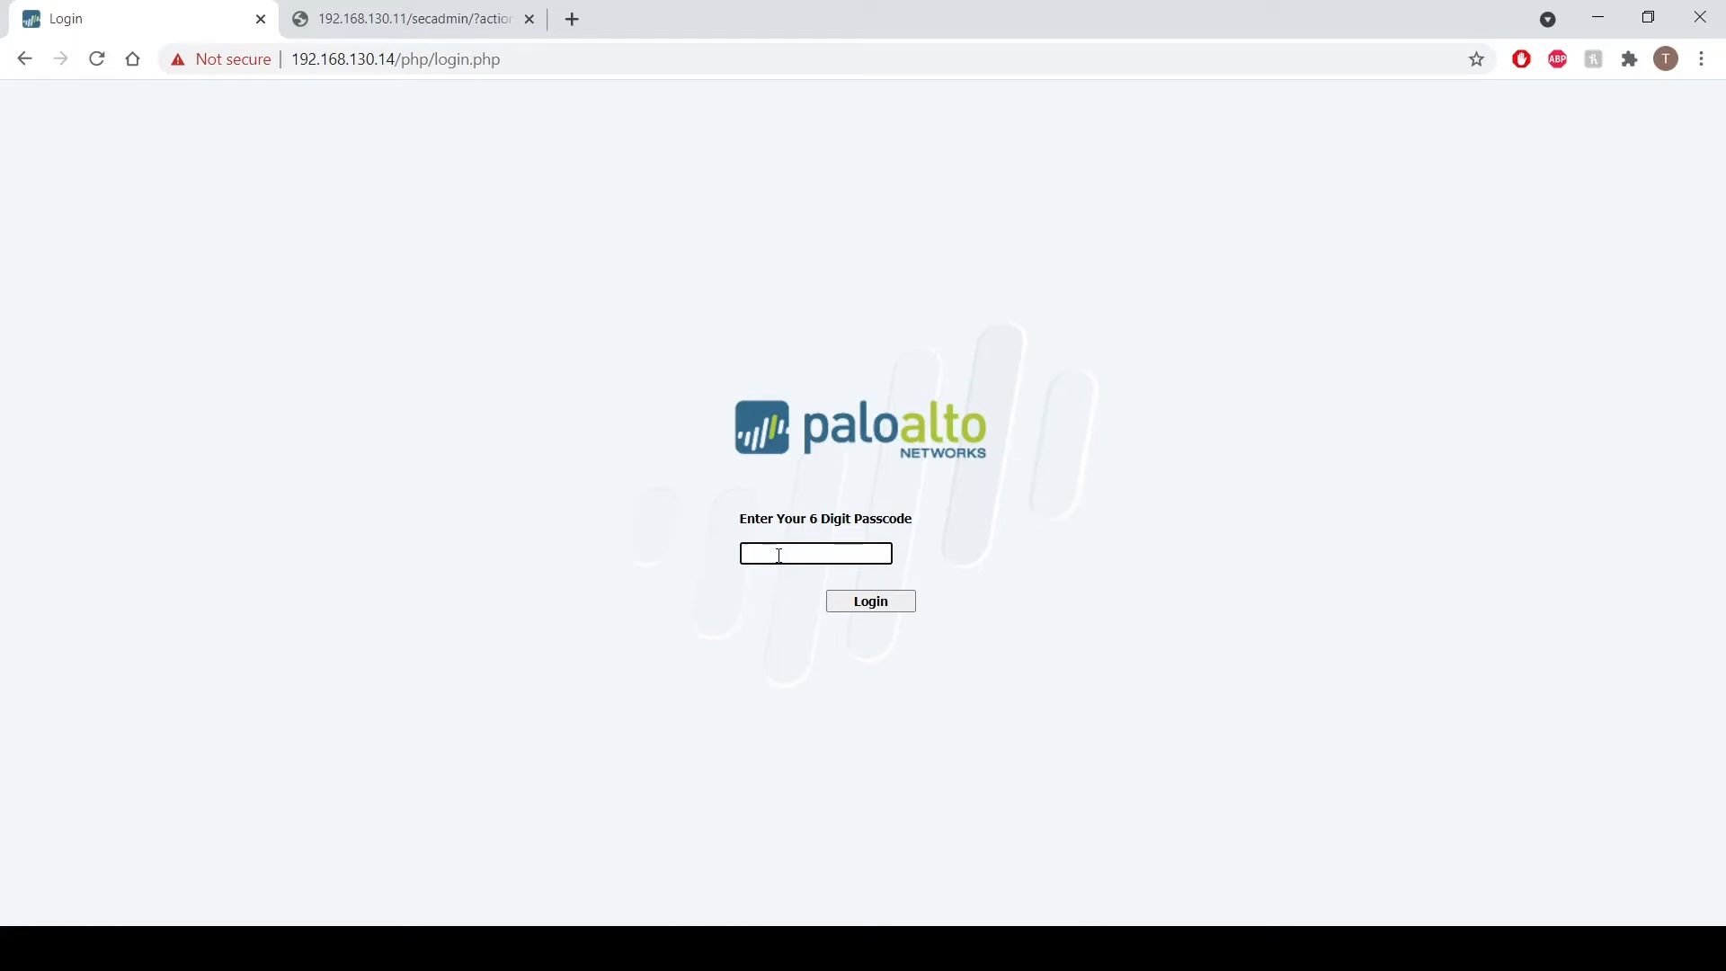
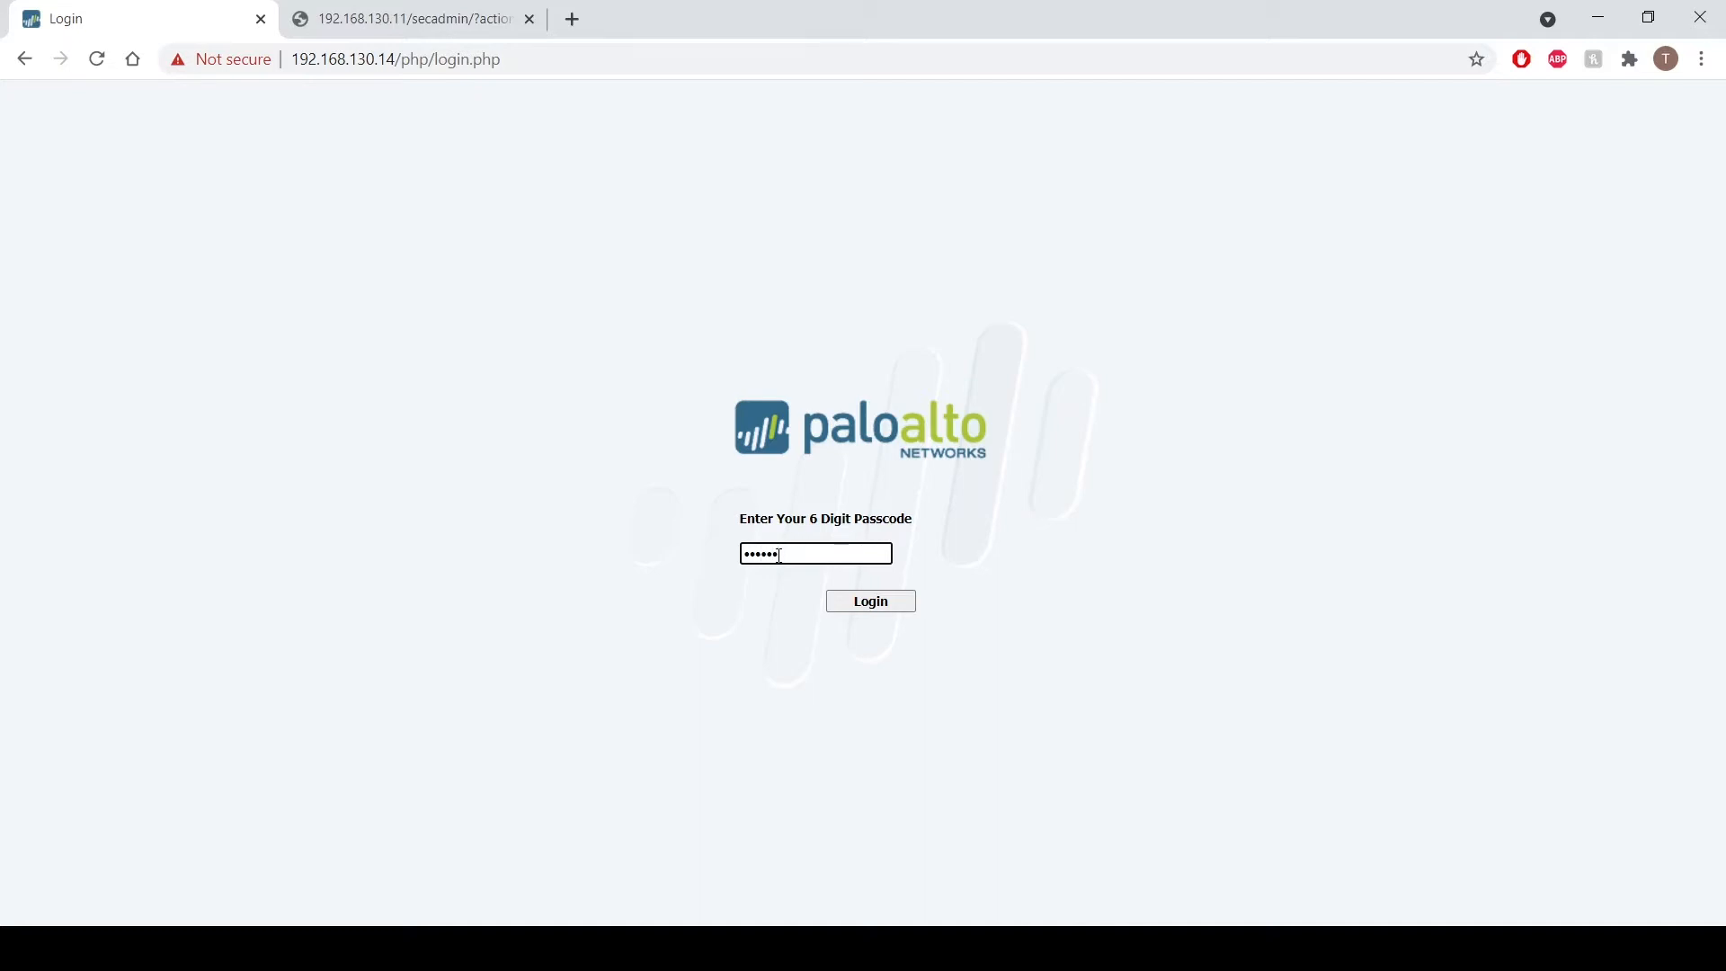
click(869, 600)
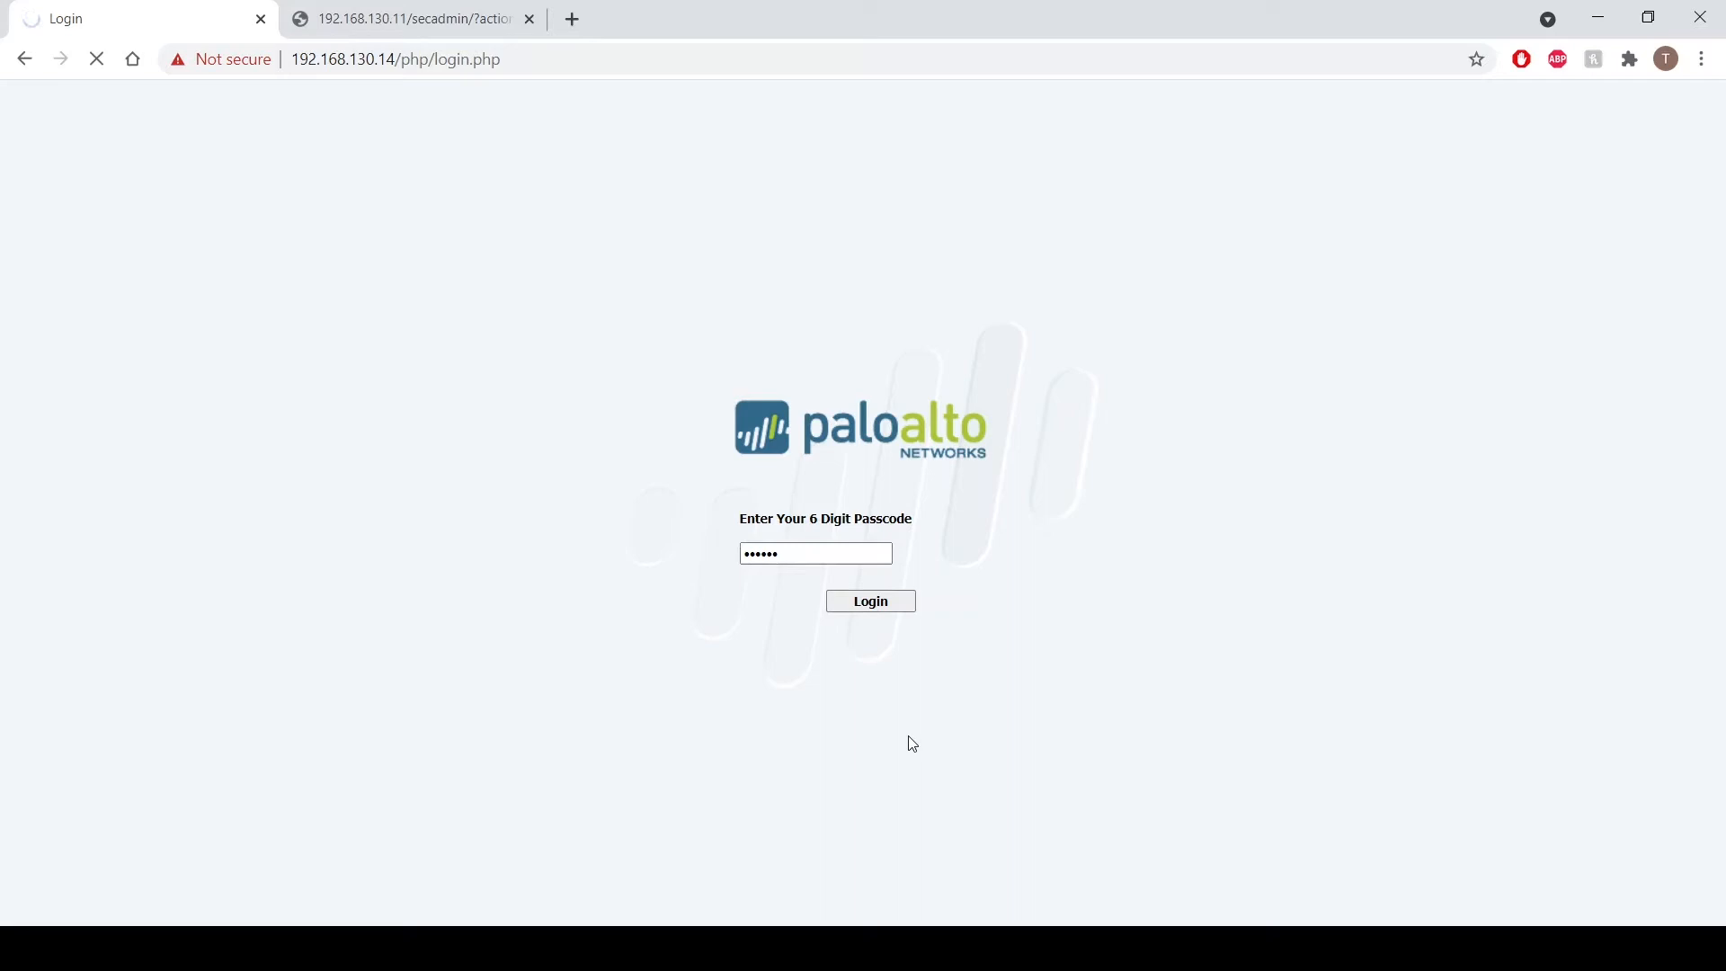
click(868, 600)
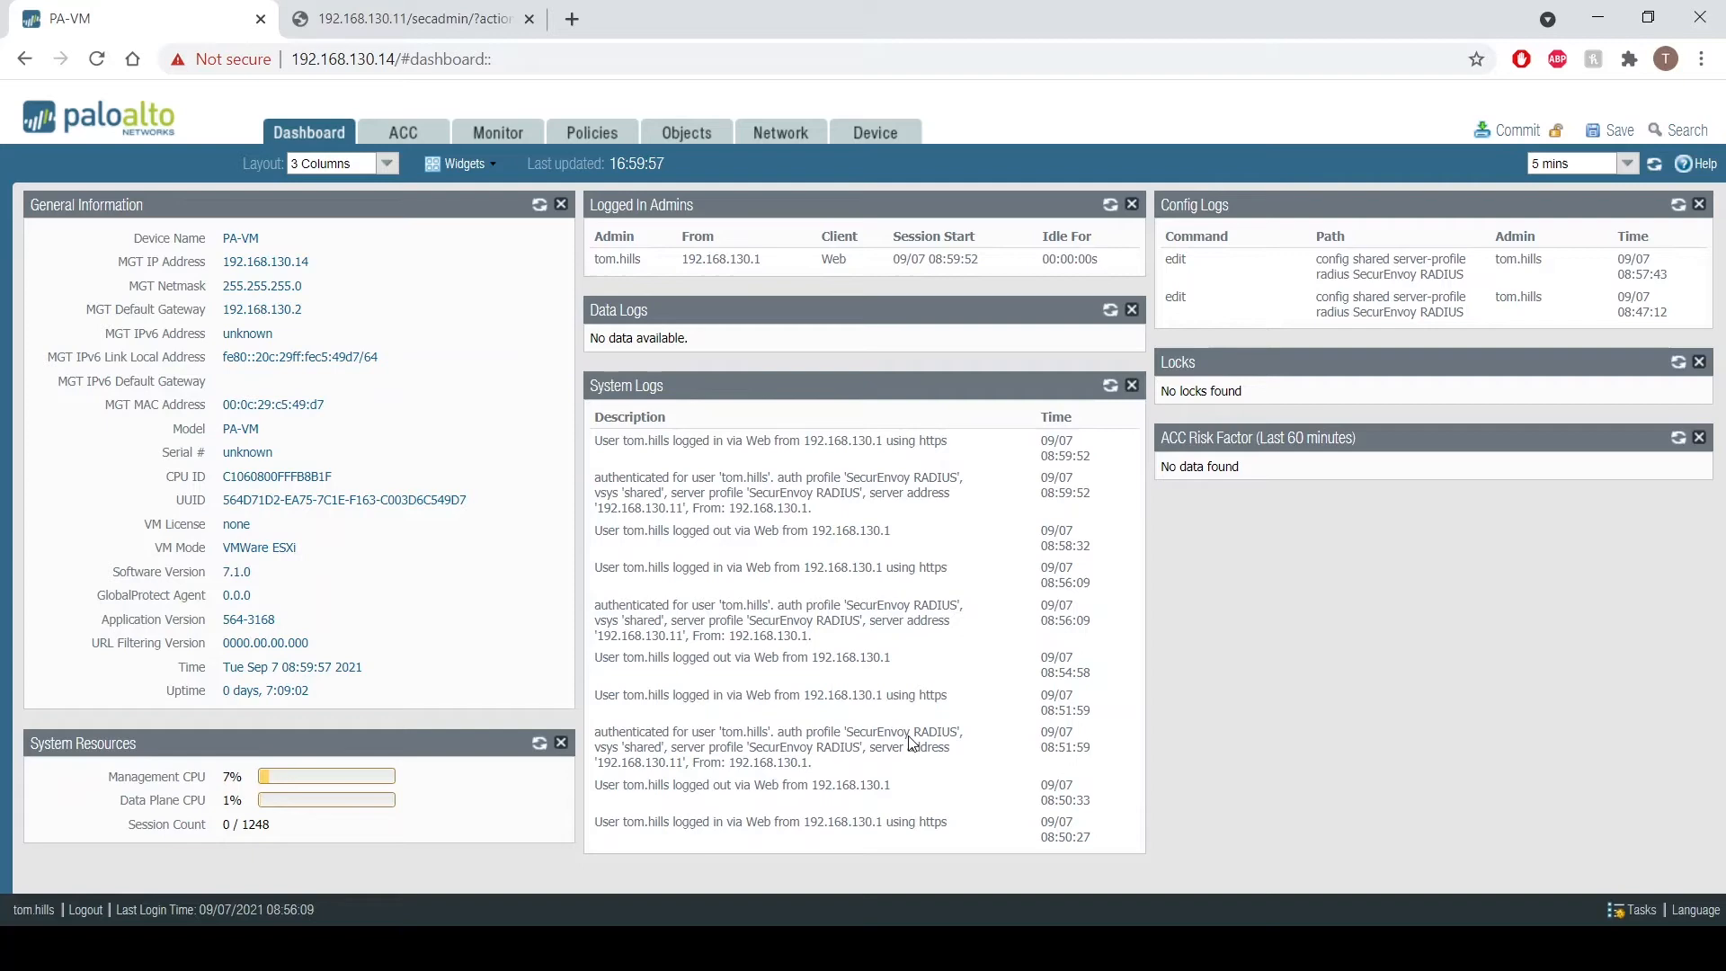
Switch from the firewall dashboard over to the SecurEnvoy admin console.
click(407, 19)
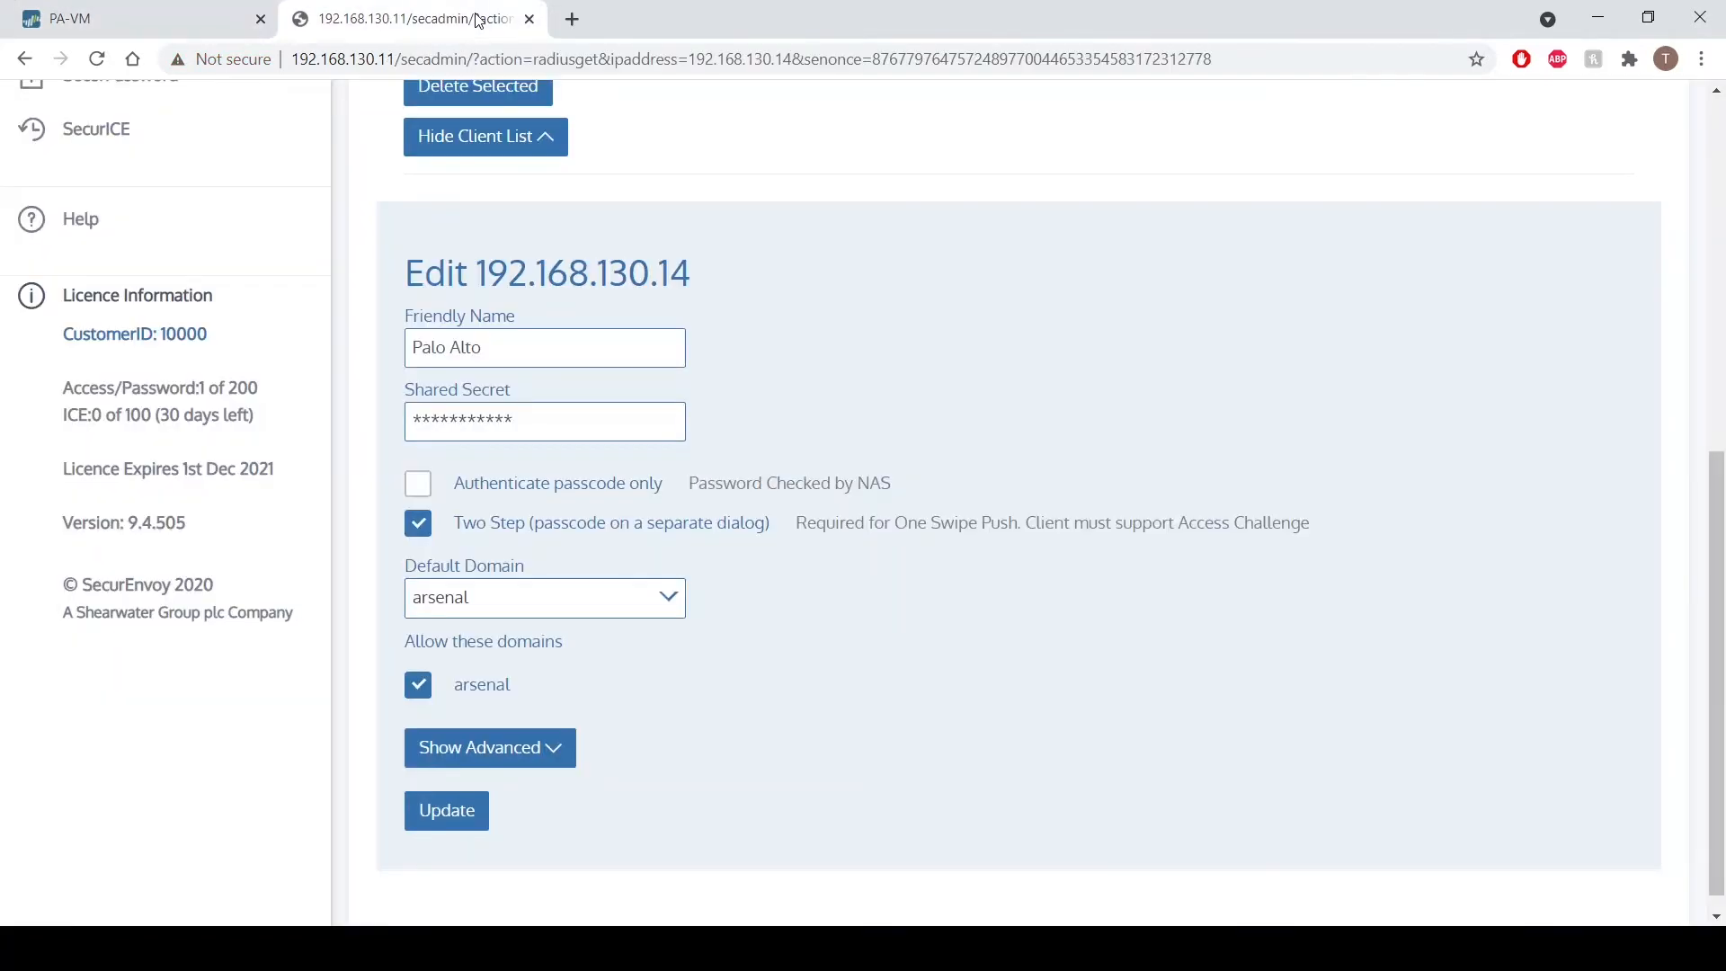
Review the Palo Alto RADIUS client settings in SecurEnvoy, confirming Two Step passcodes are ticked.
scroll(up, 3)
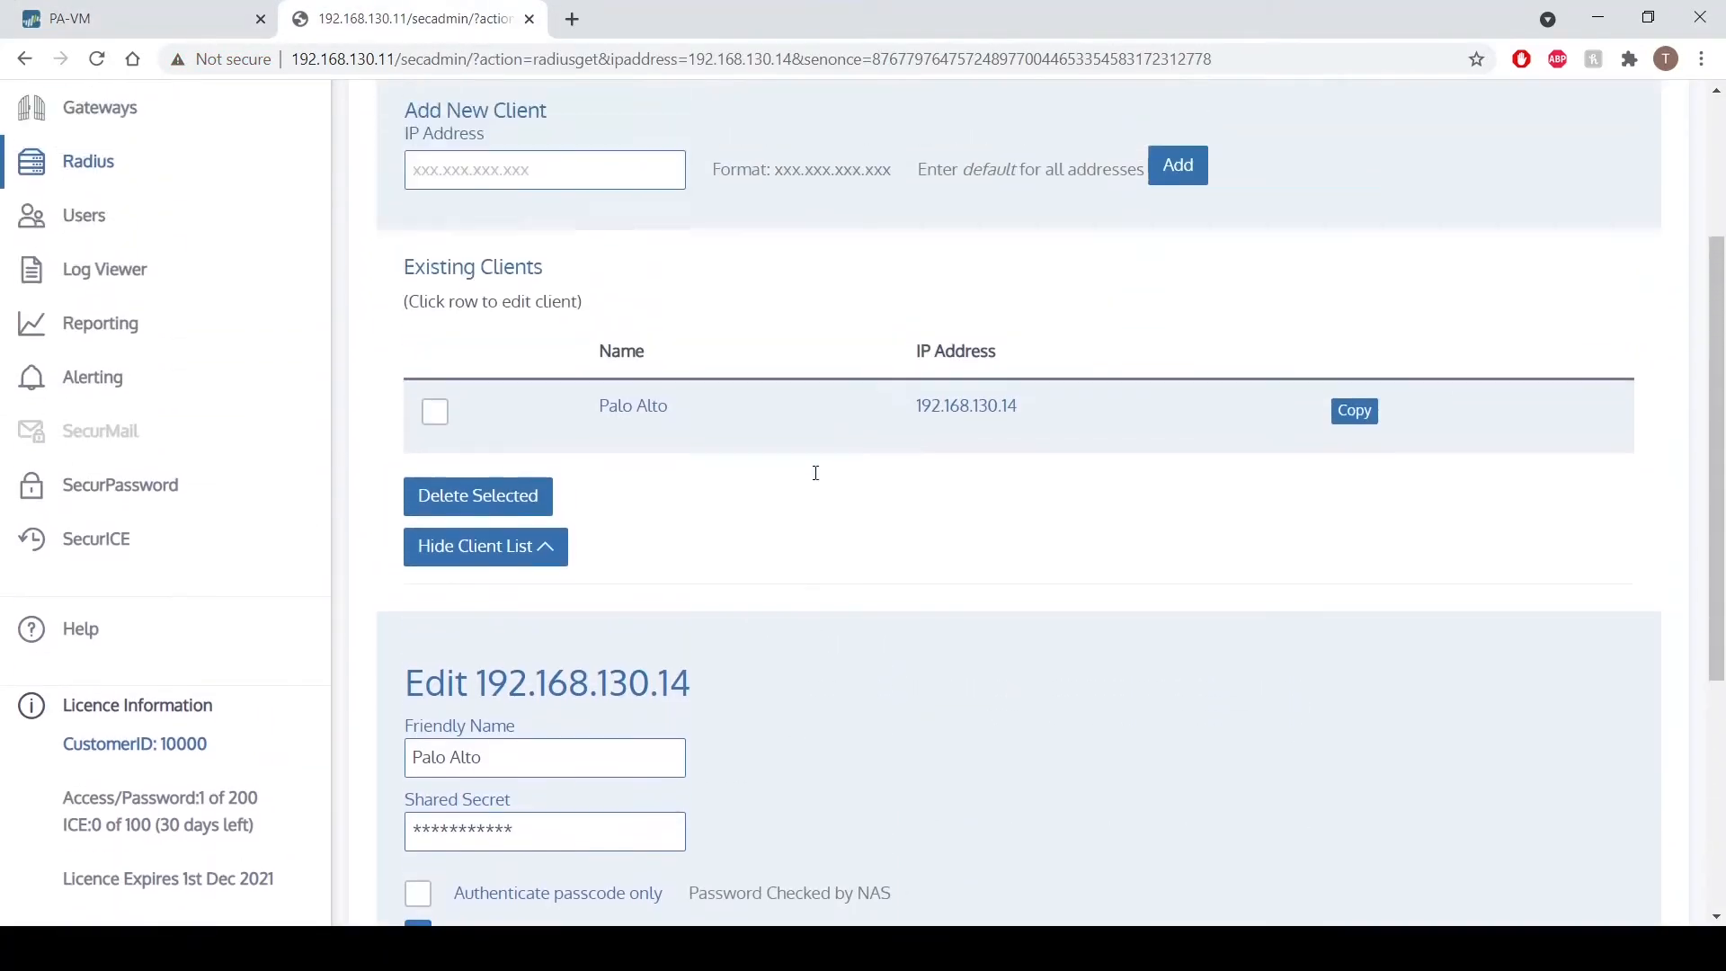
scroll(up, 3)
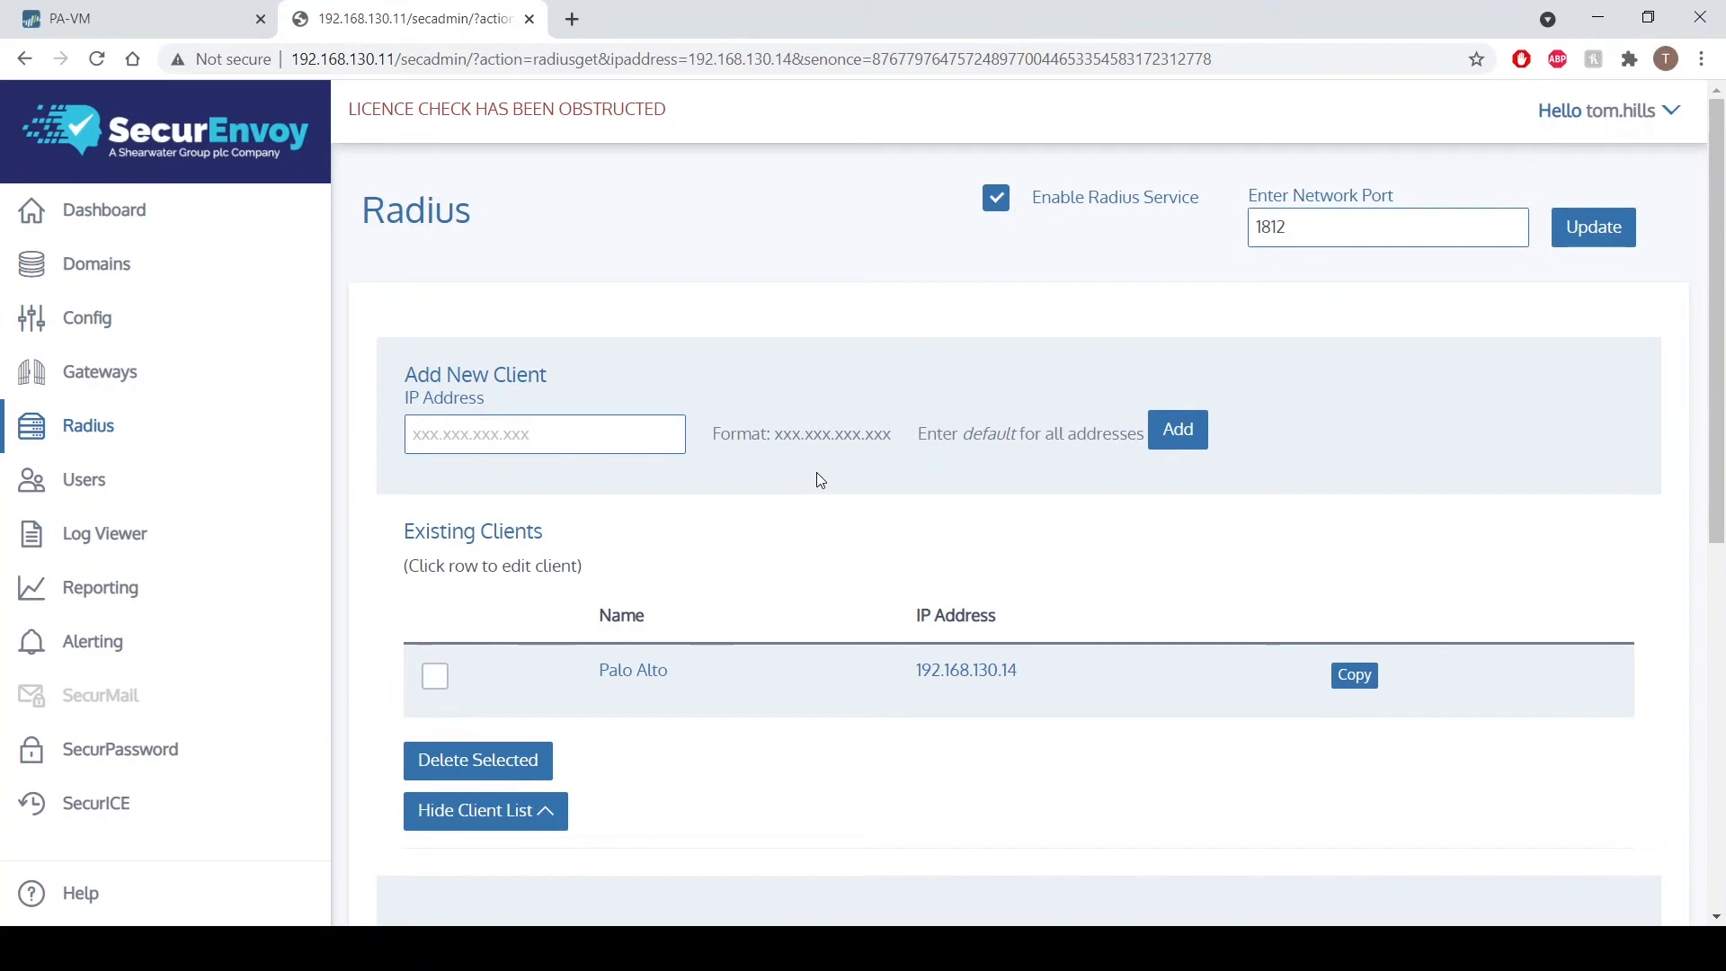
mouse_move(328, 416)
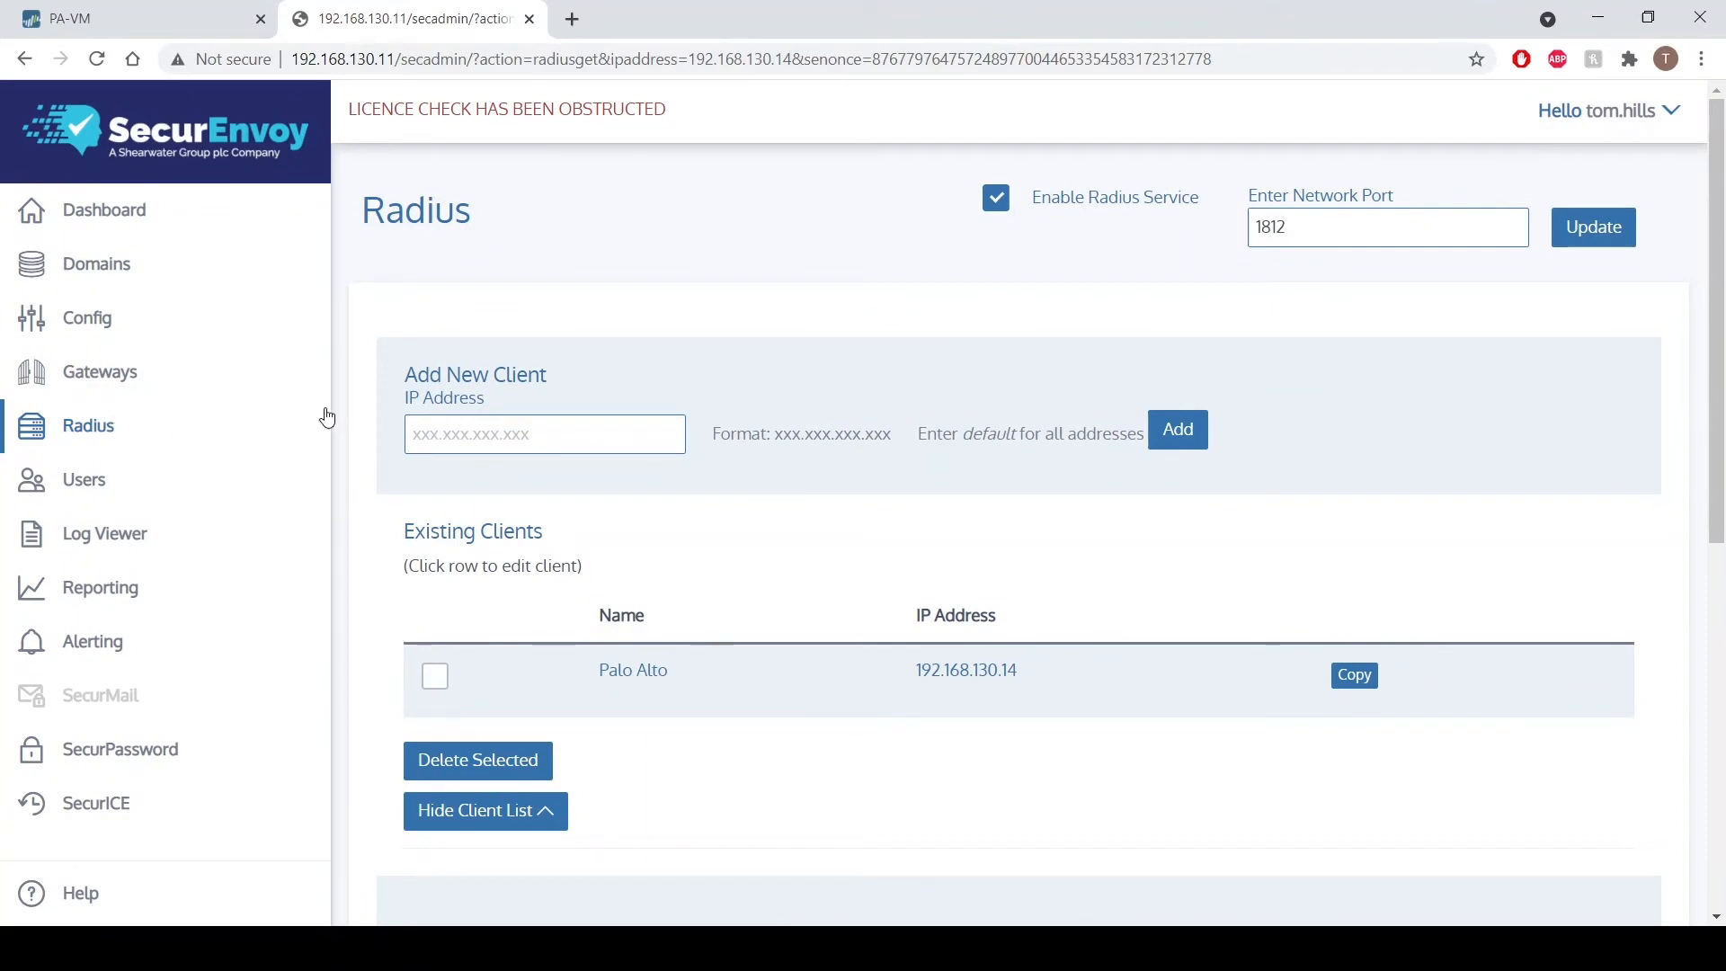
mouse_move(1251, 258)
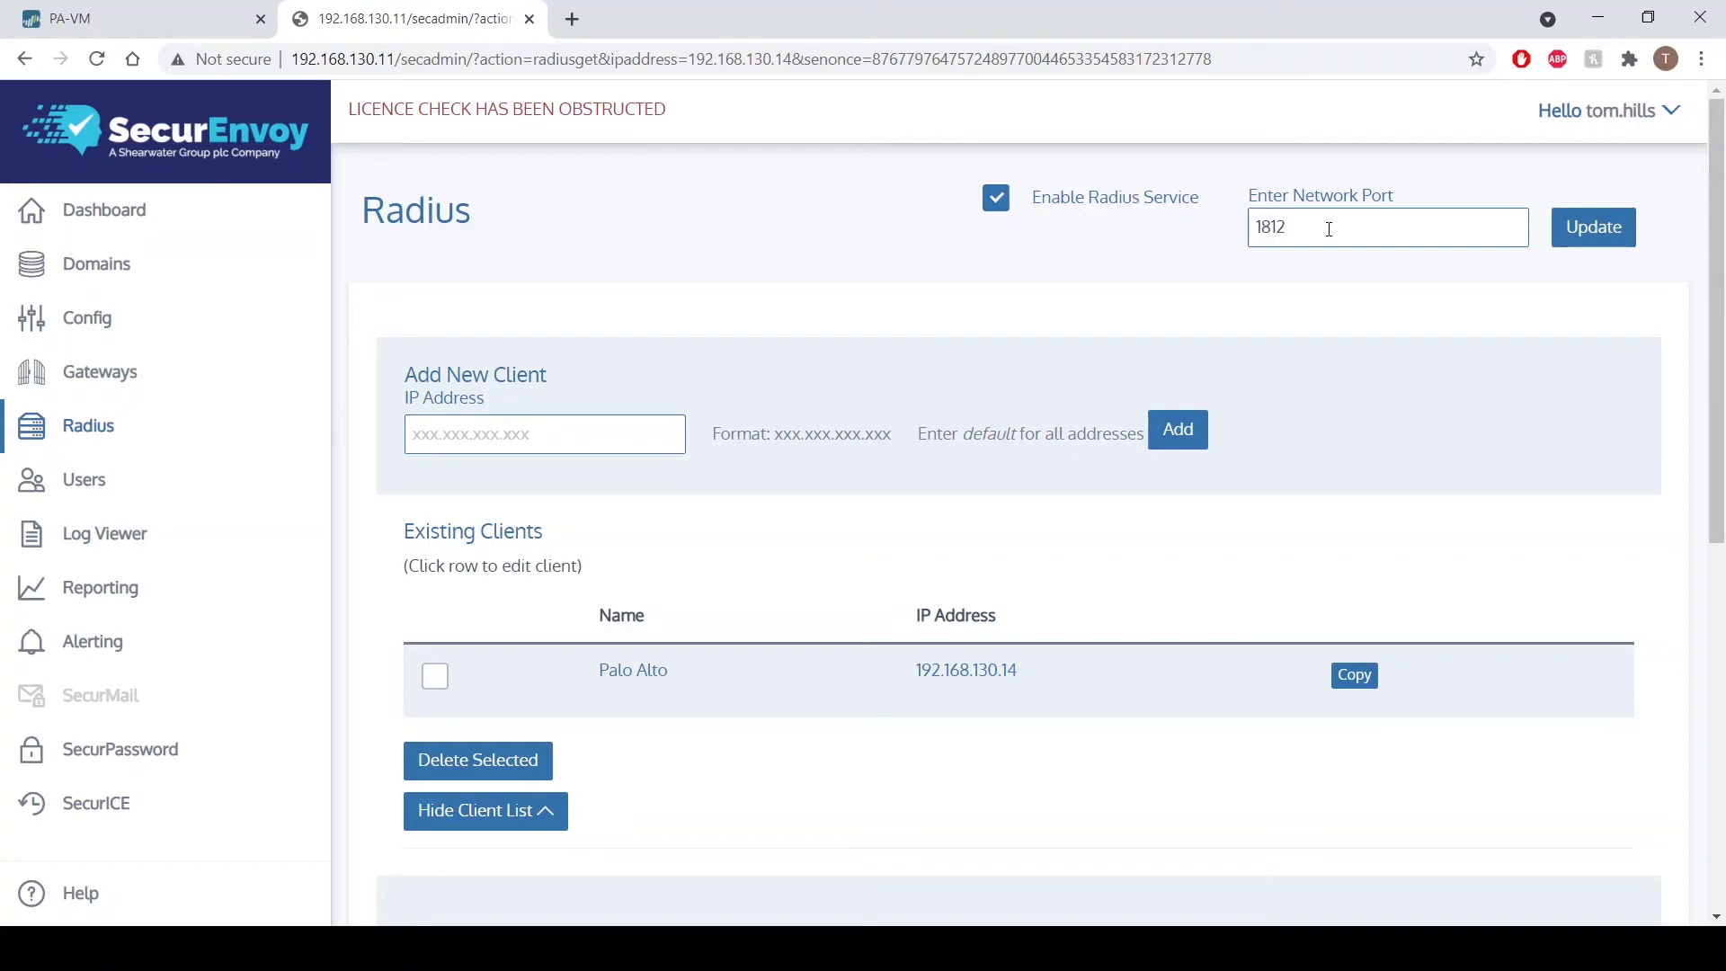
mouse_move(879, 479)
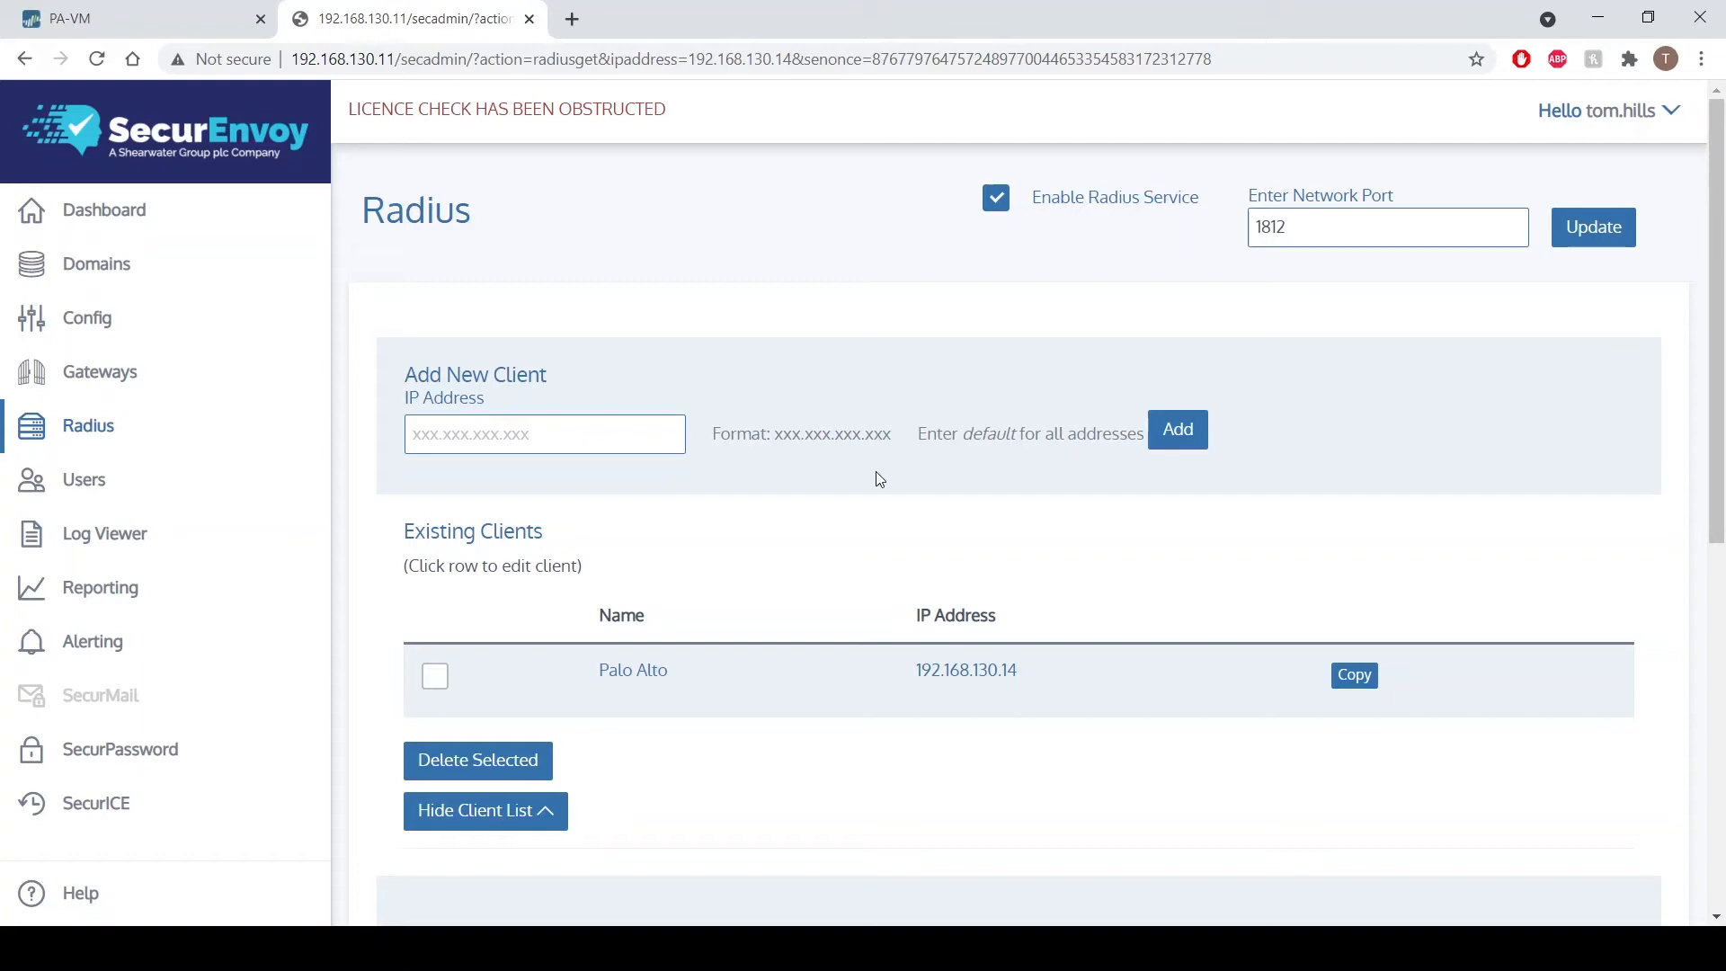
click(544, 432)
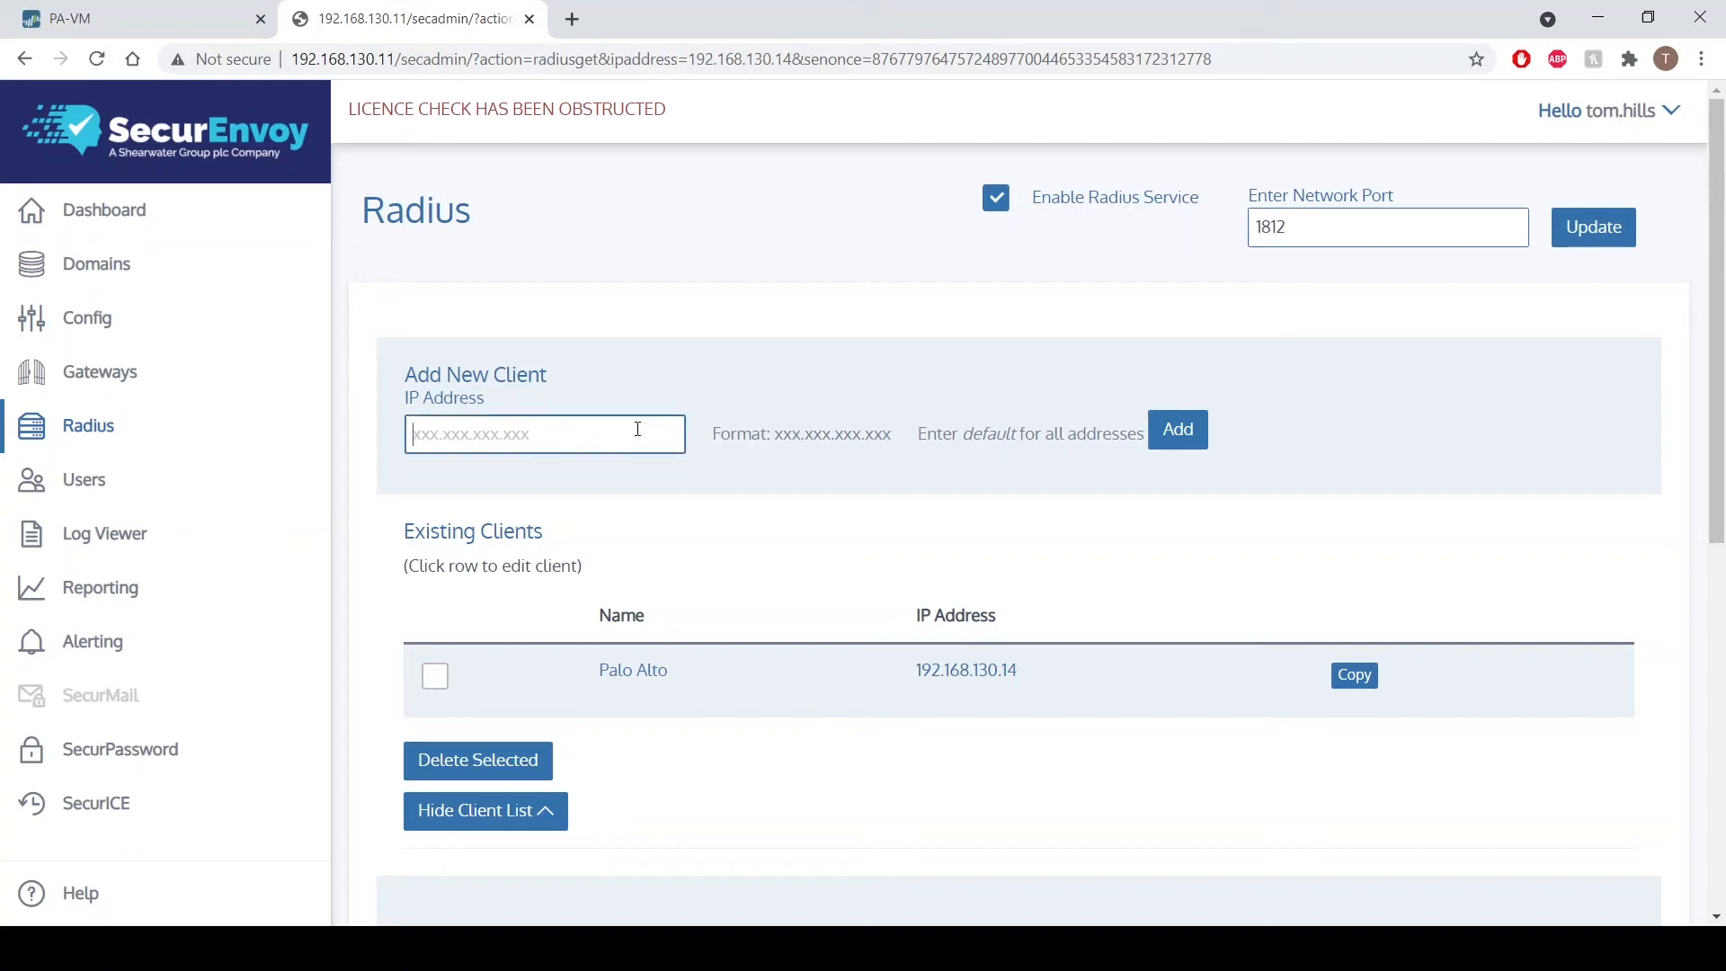
click(633, 669)
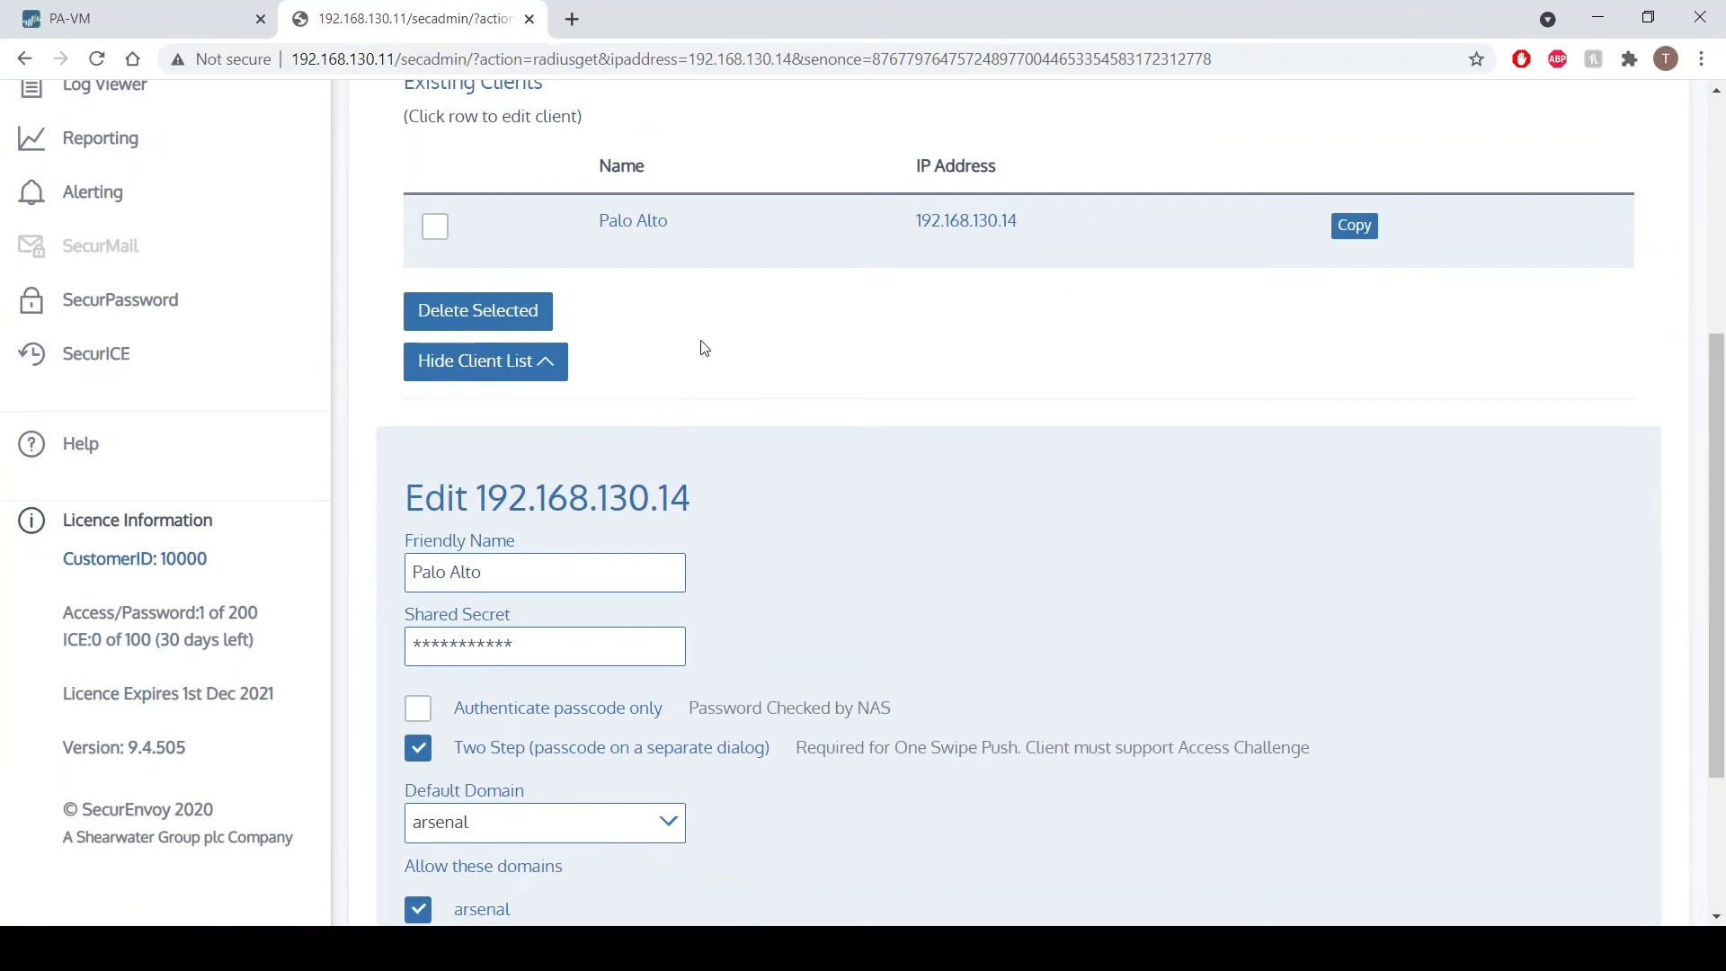
scroll(down, 3)
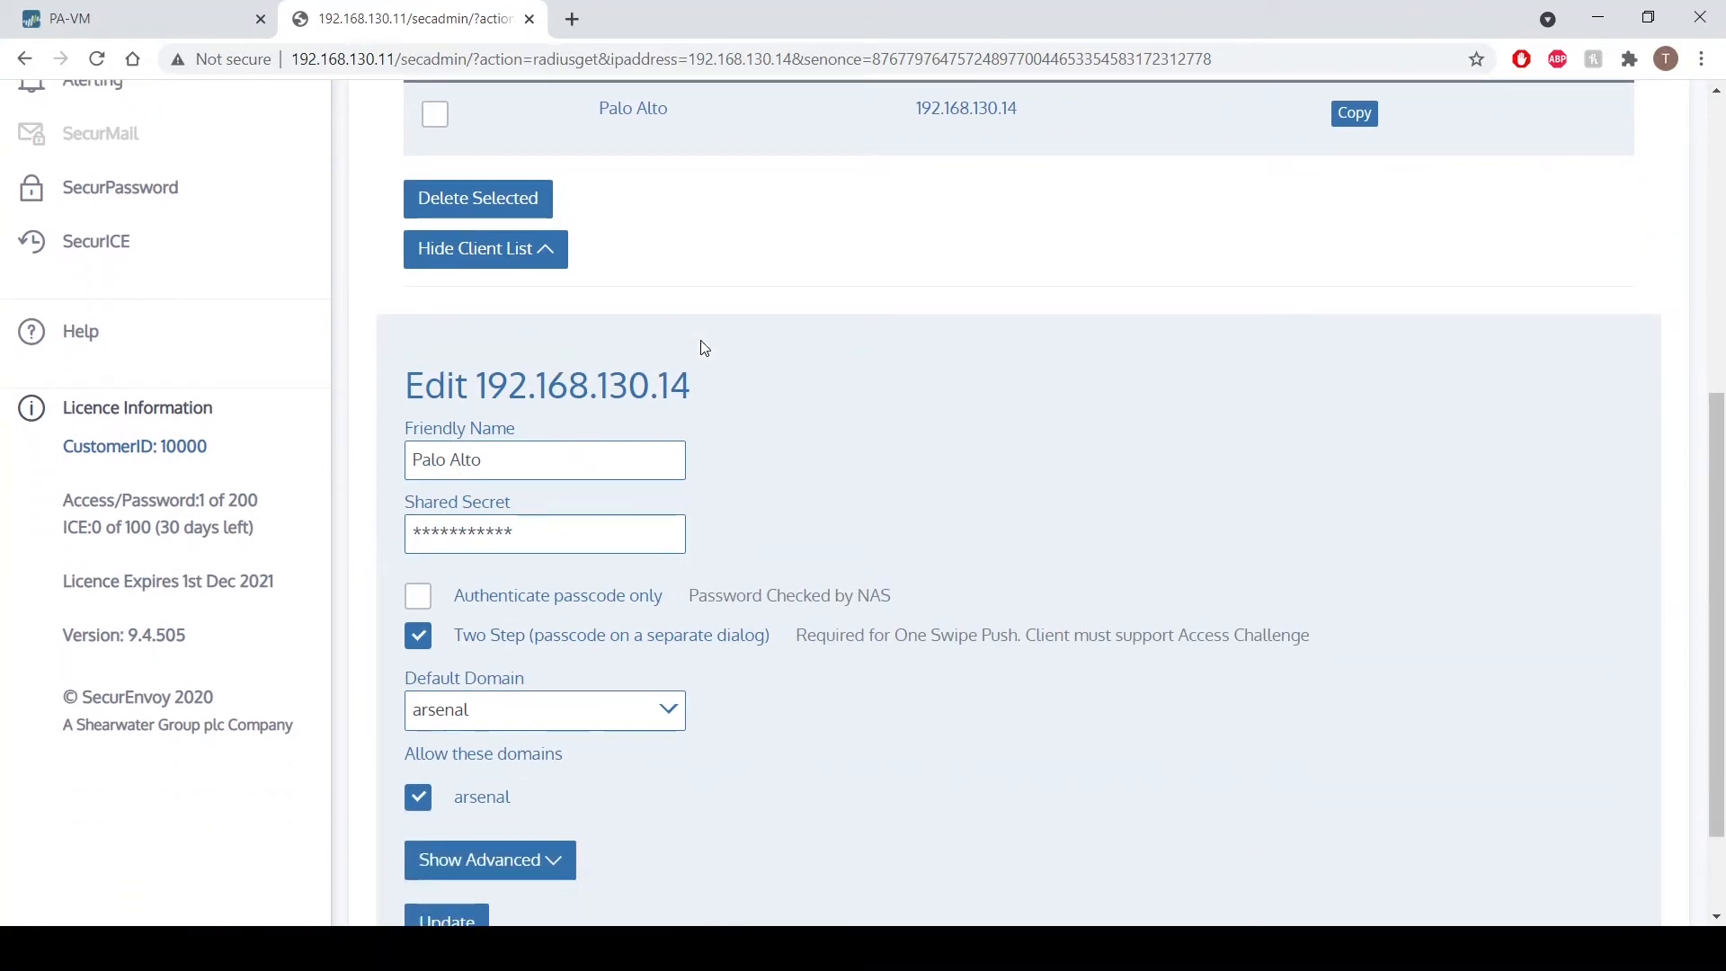
mouse_move(617, 501)
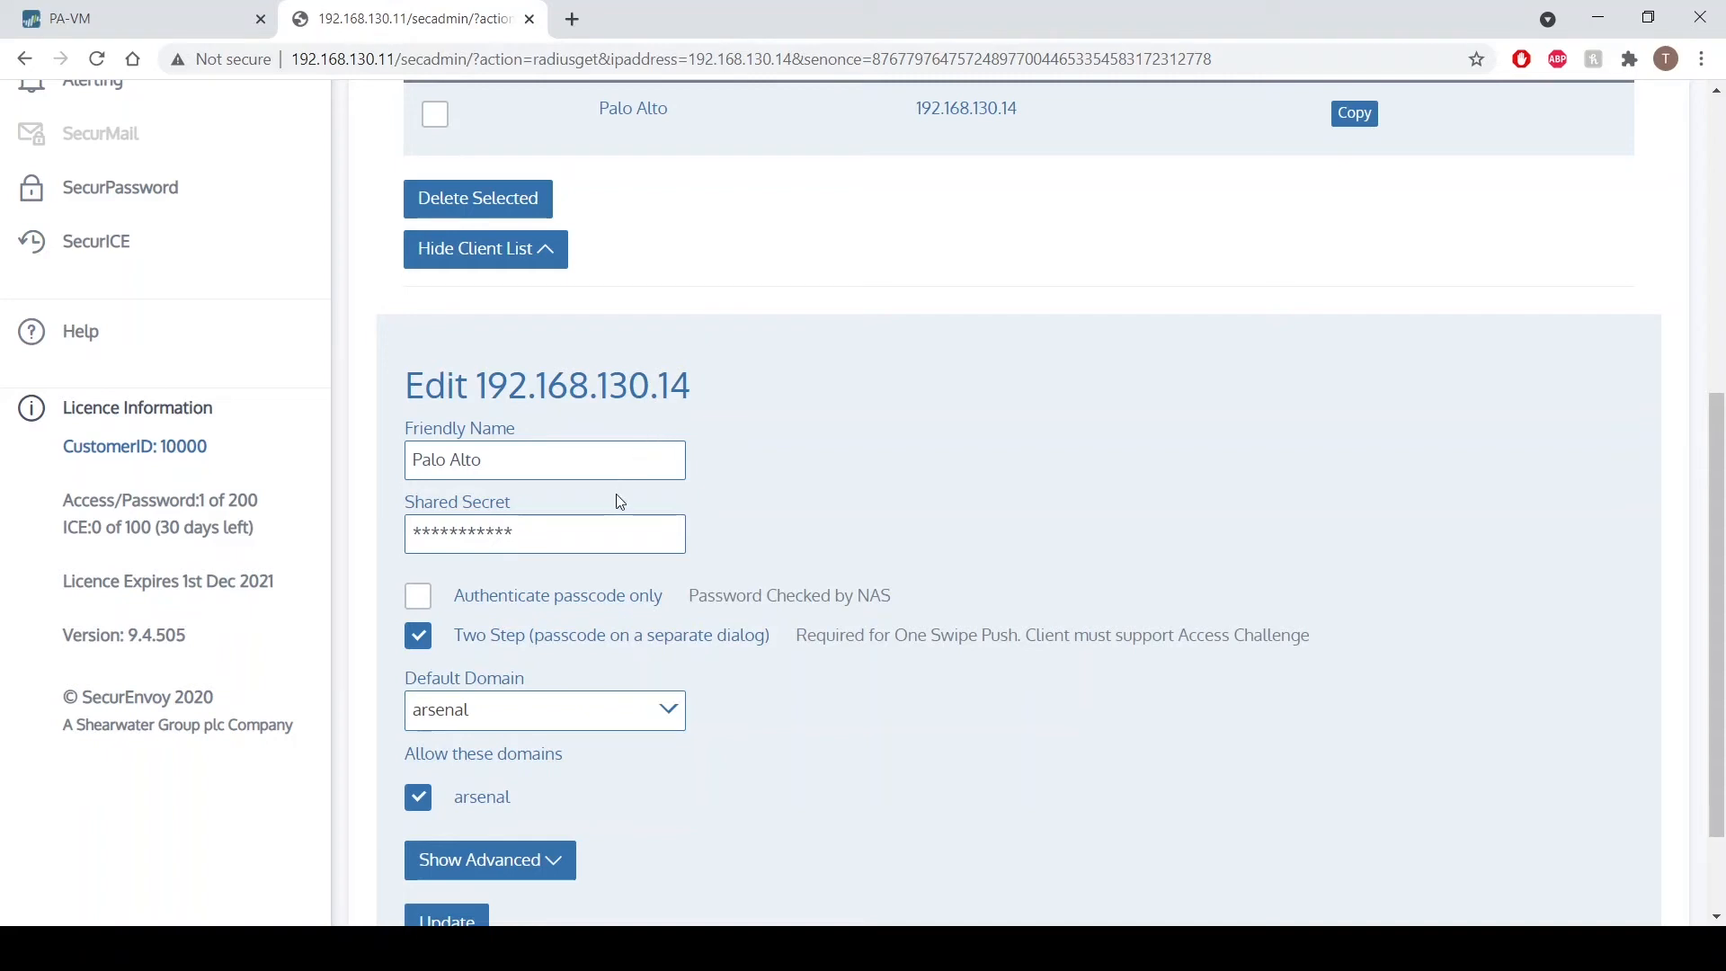
scroll(down, 3)
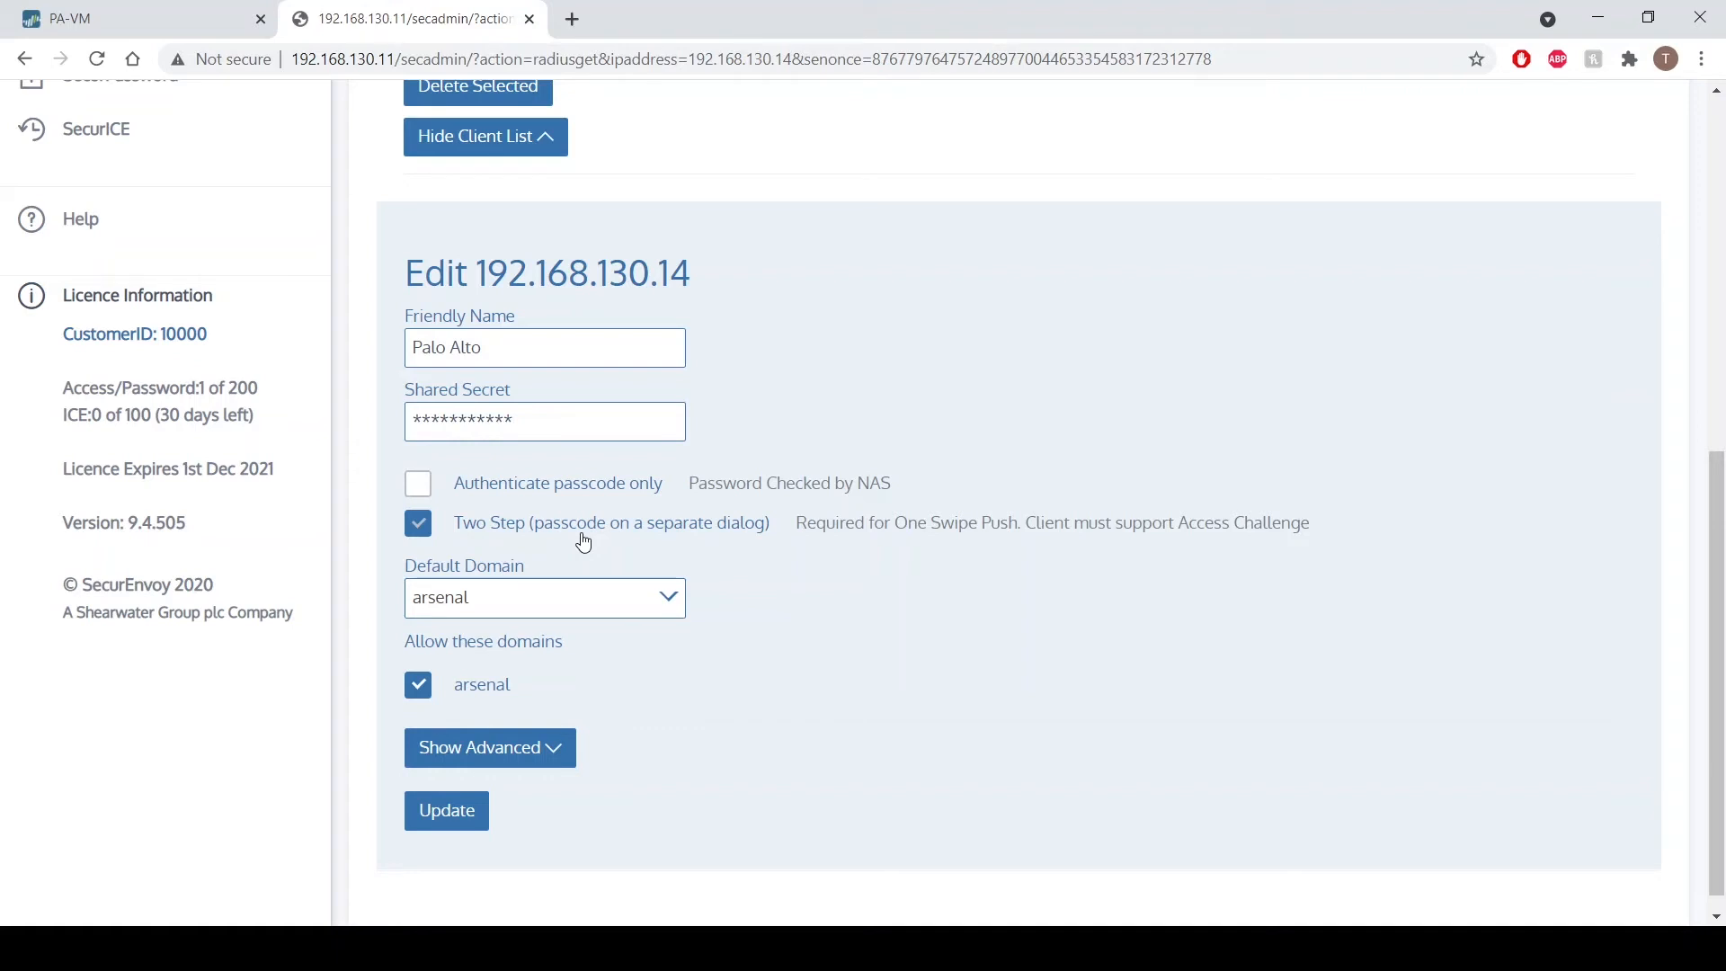
mouse_move(582, 622)
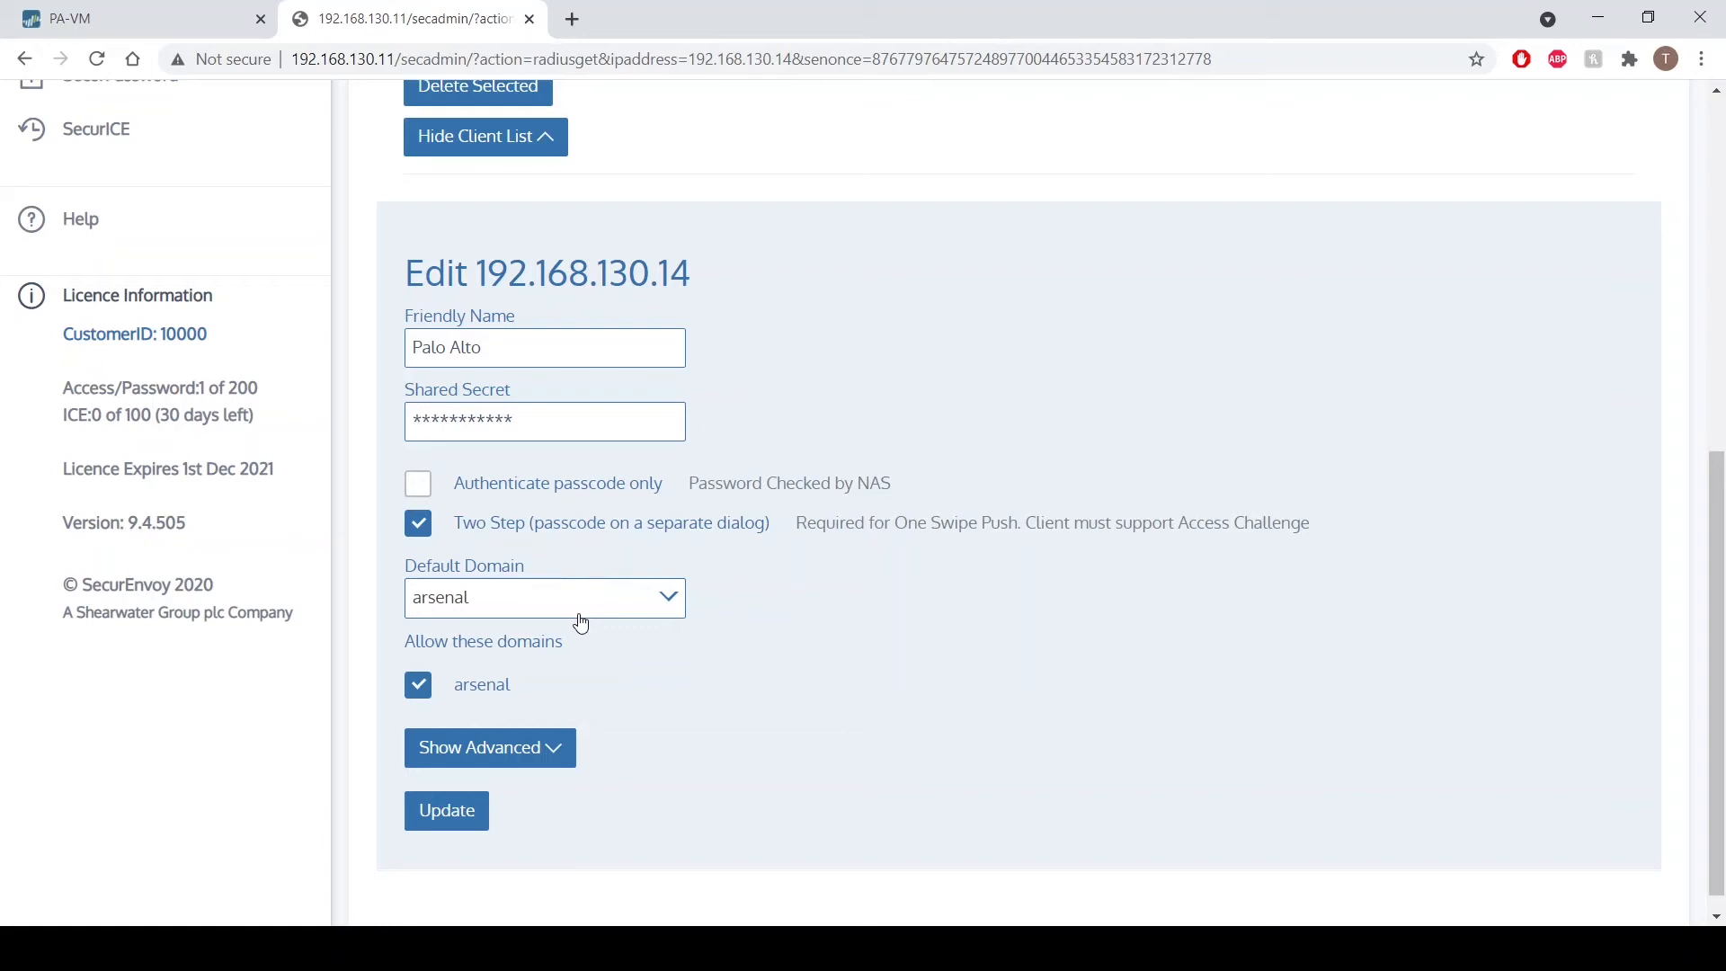
mouse_move(232, 126)
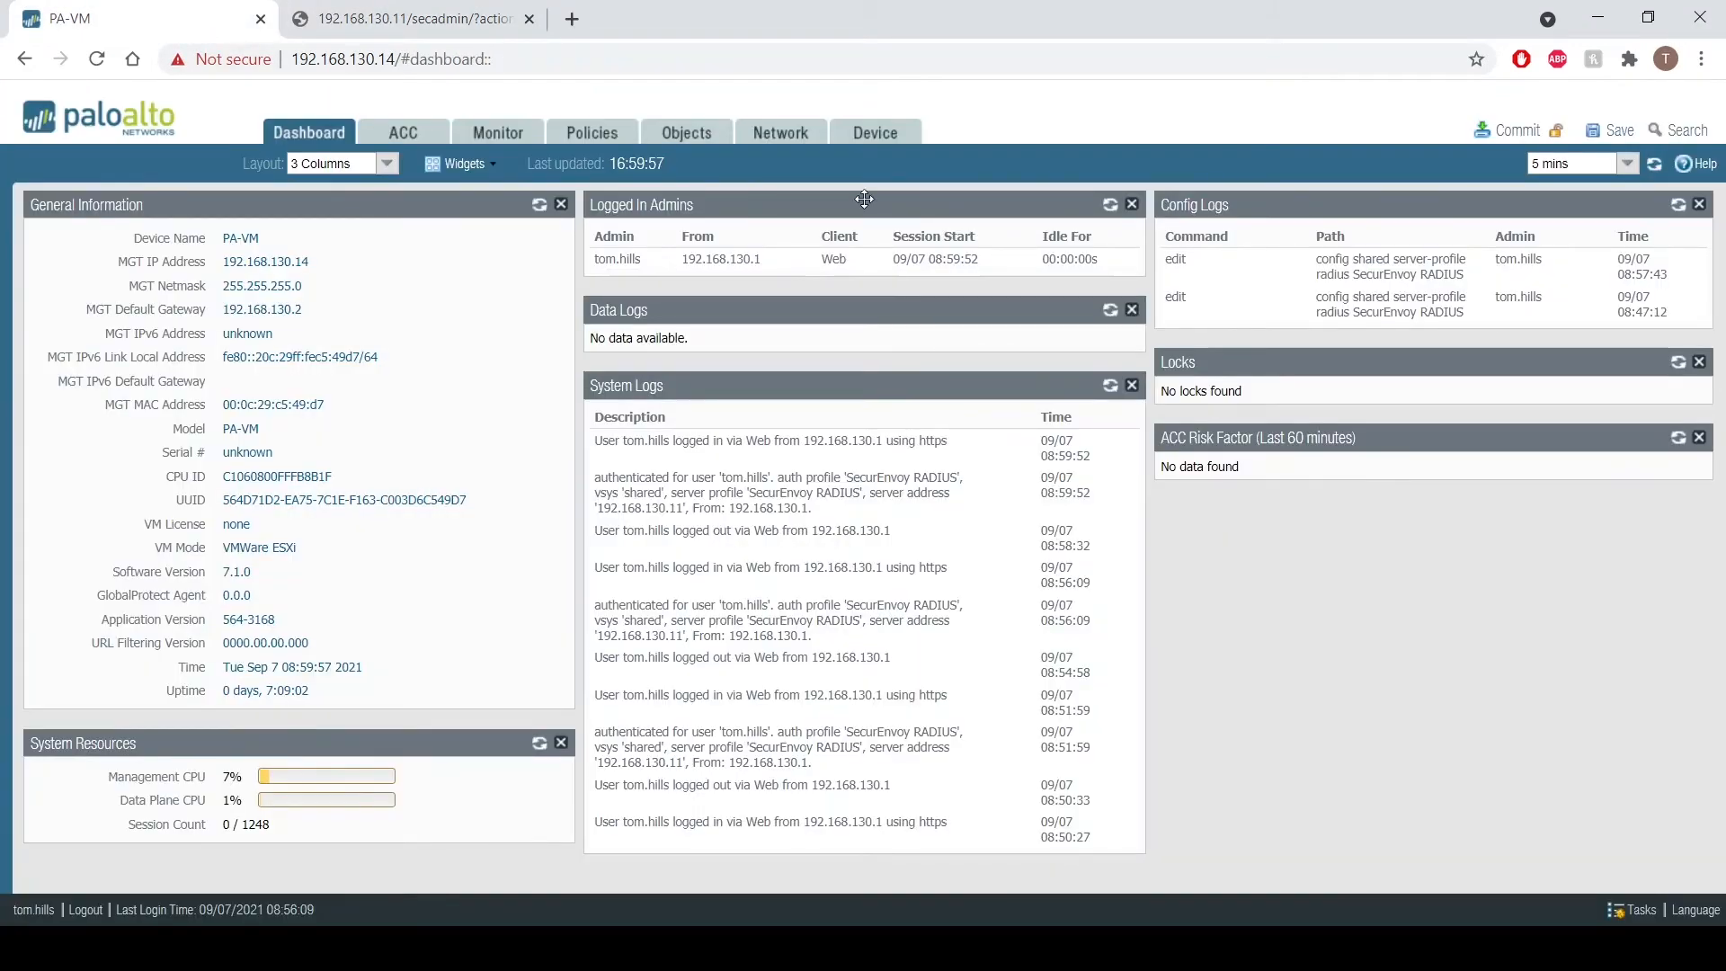
Return to the PA-VM firewall's Device area and show its RADIUS server profiles.
click(874, 132)
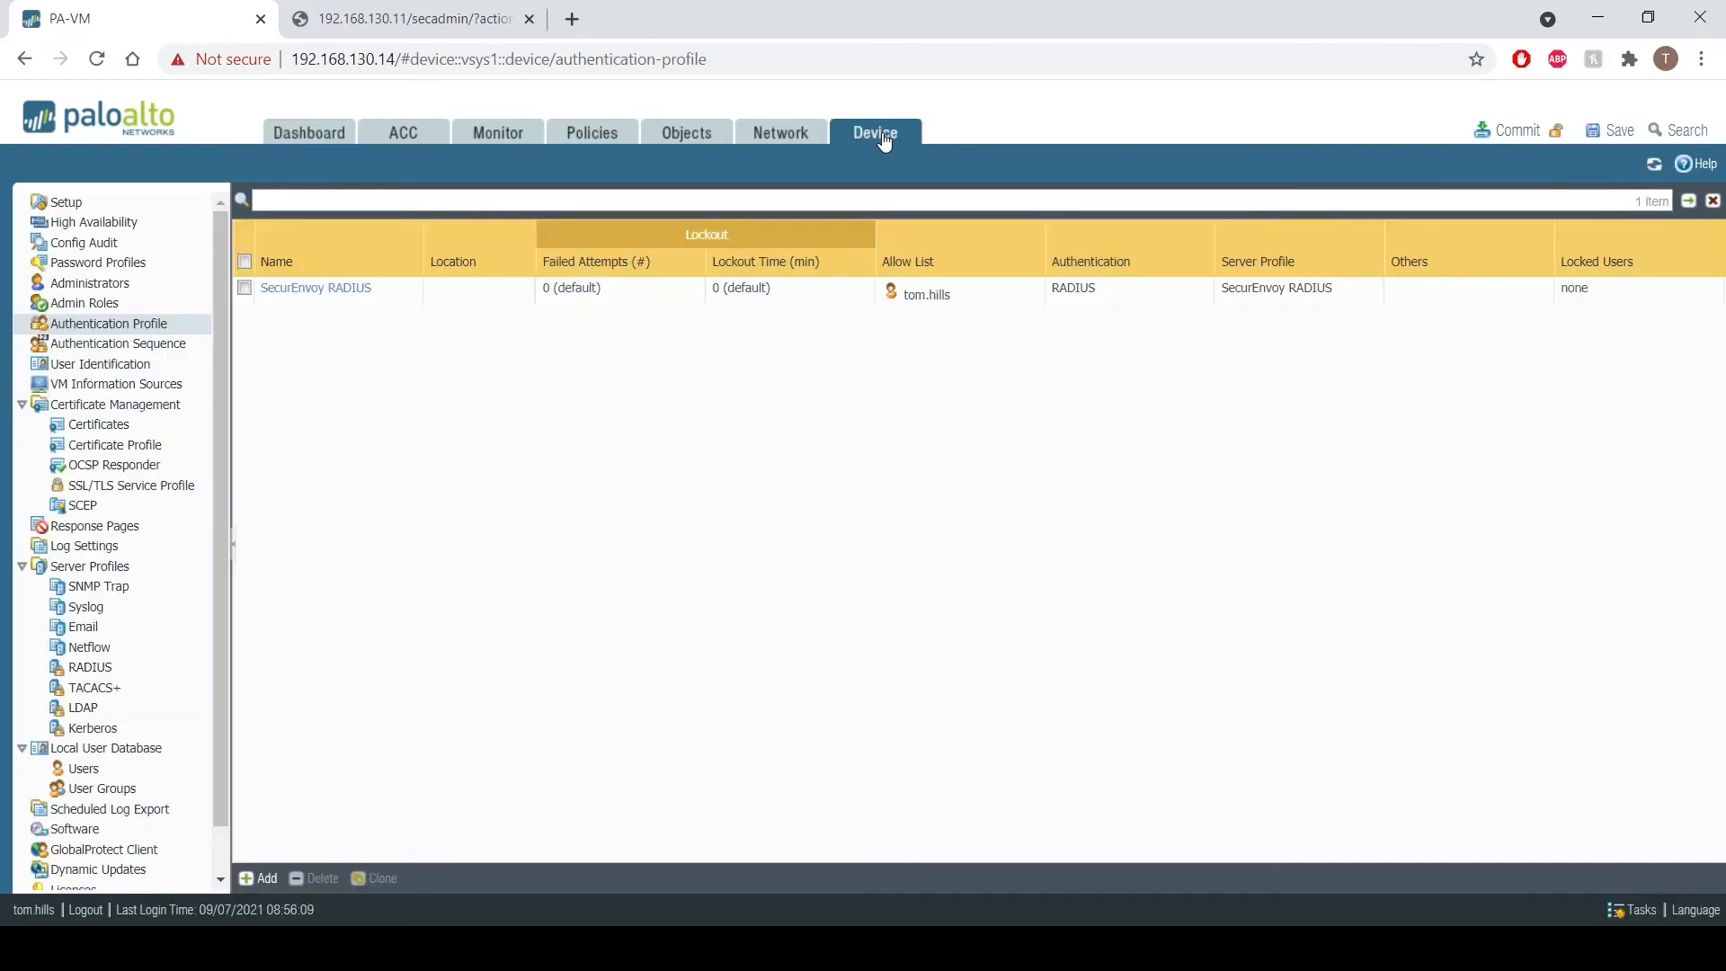
mouse_move(540, 431)
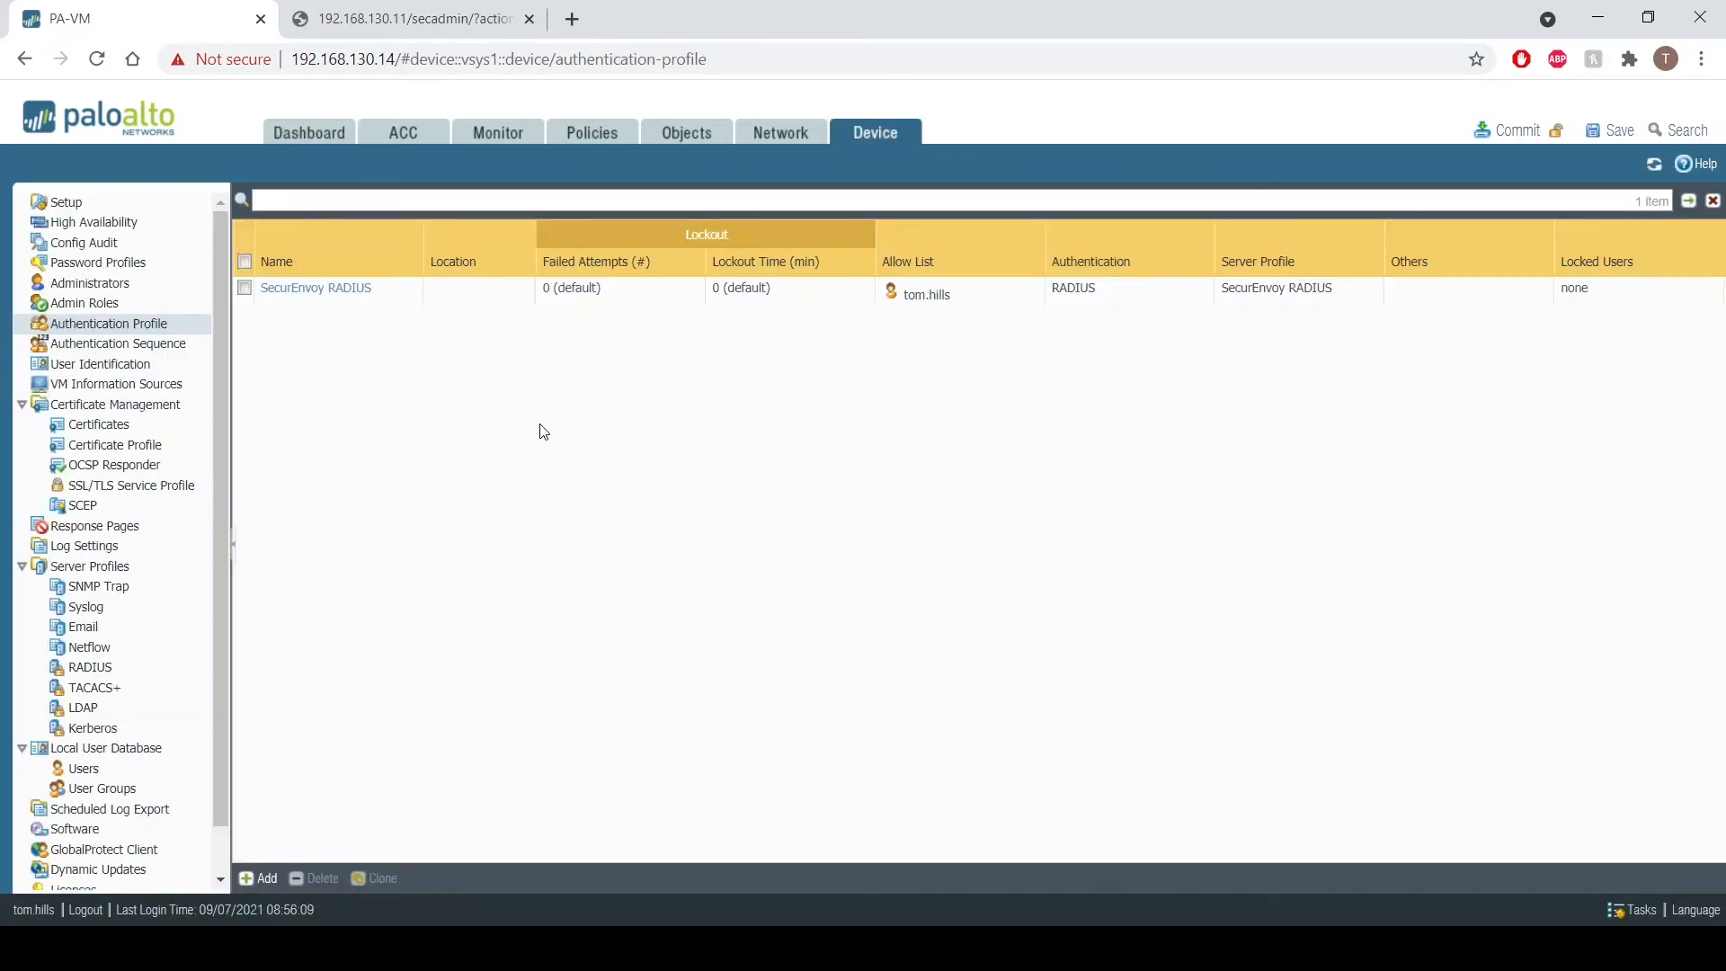
click(90, 667)
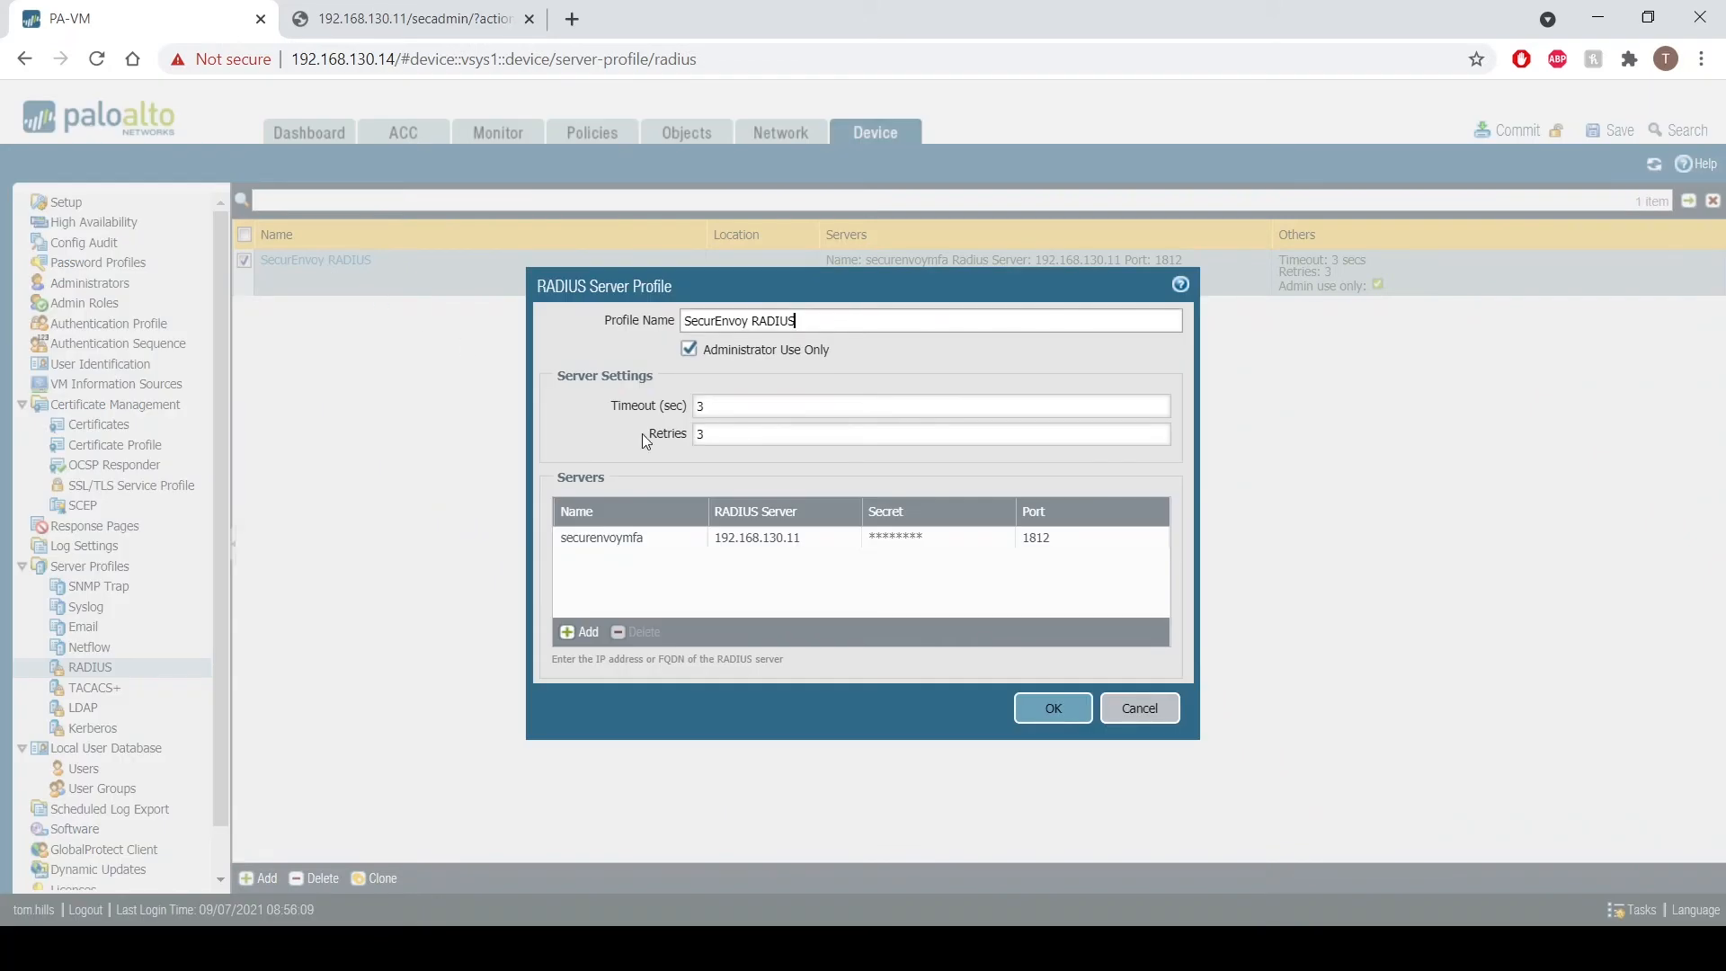
mouse_move(639, 565)
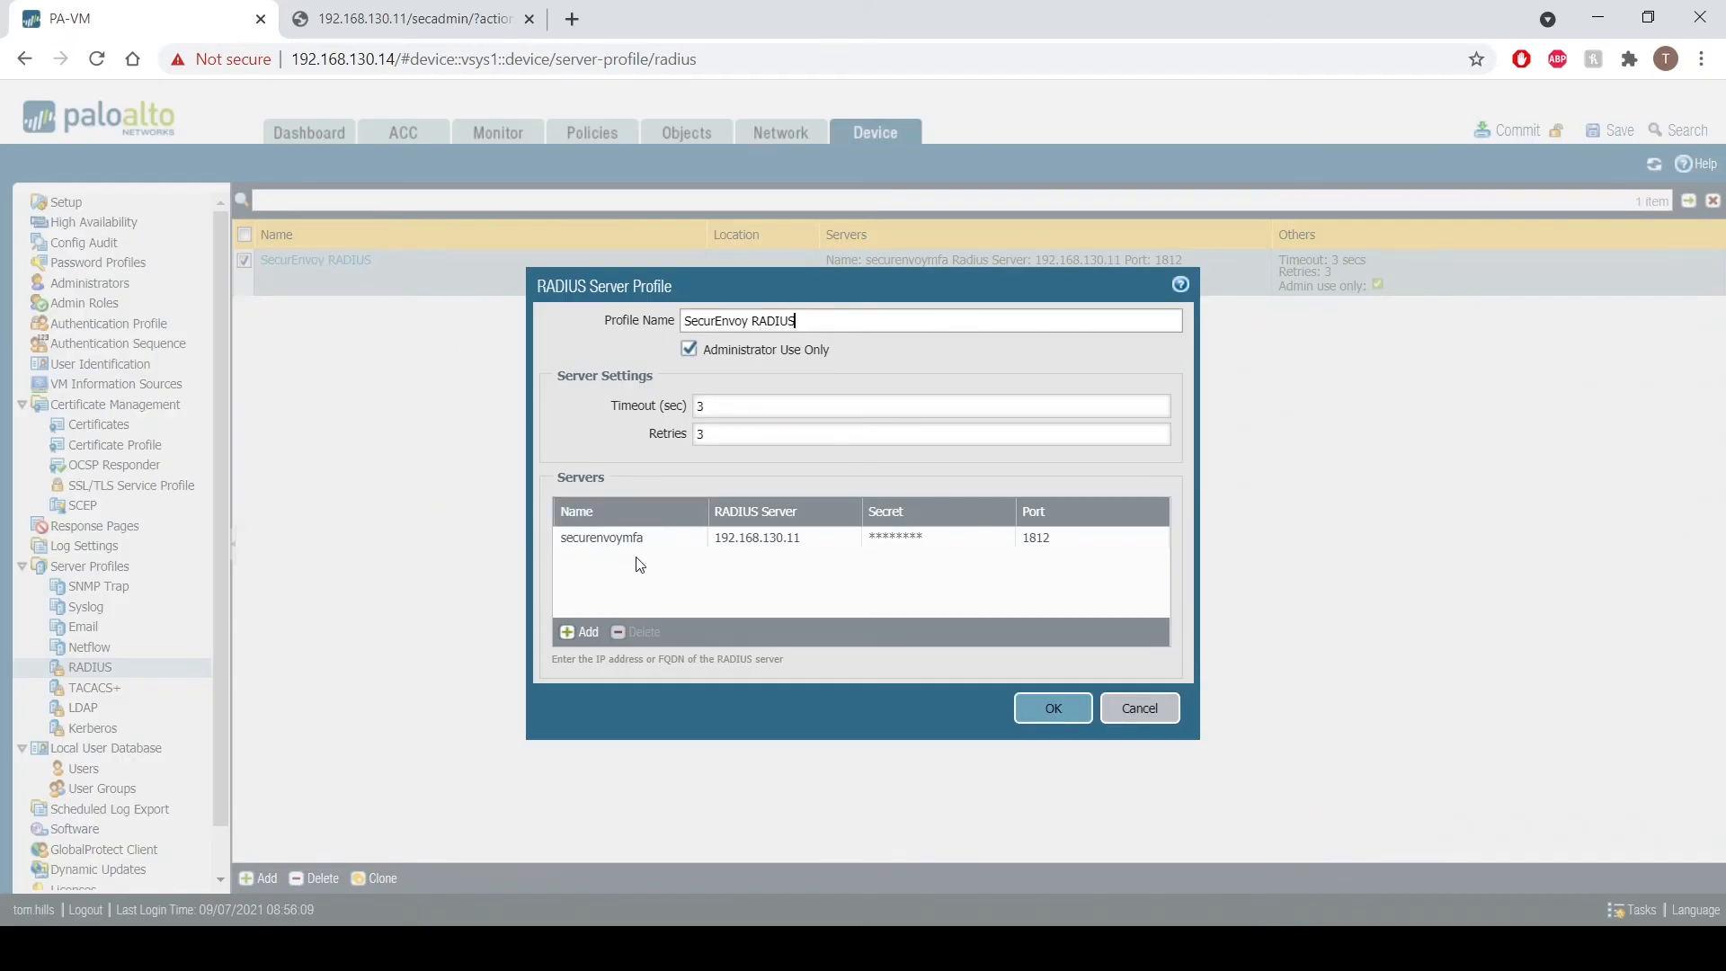
mouse_move(601, 545)
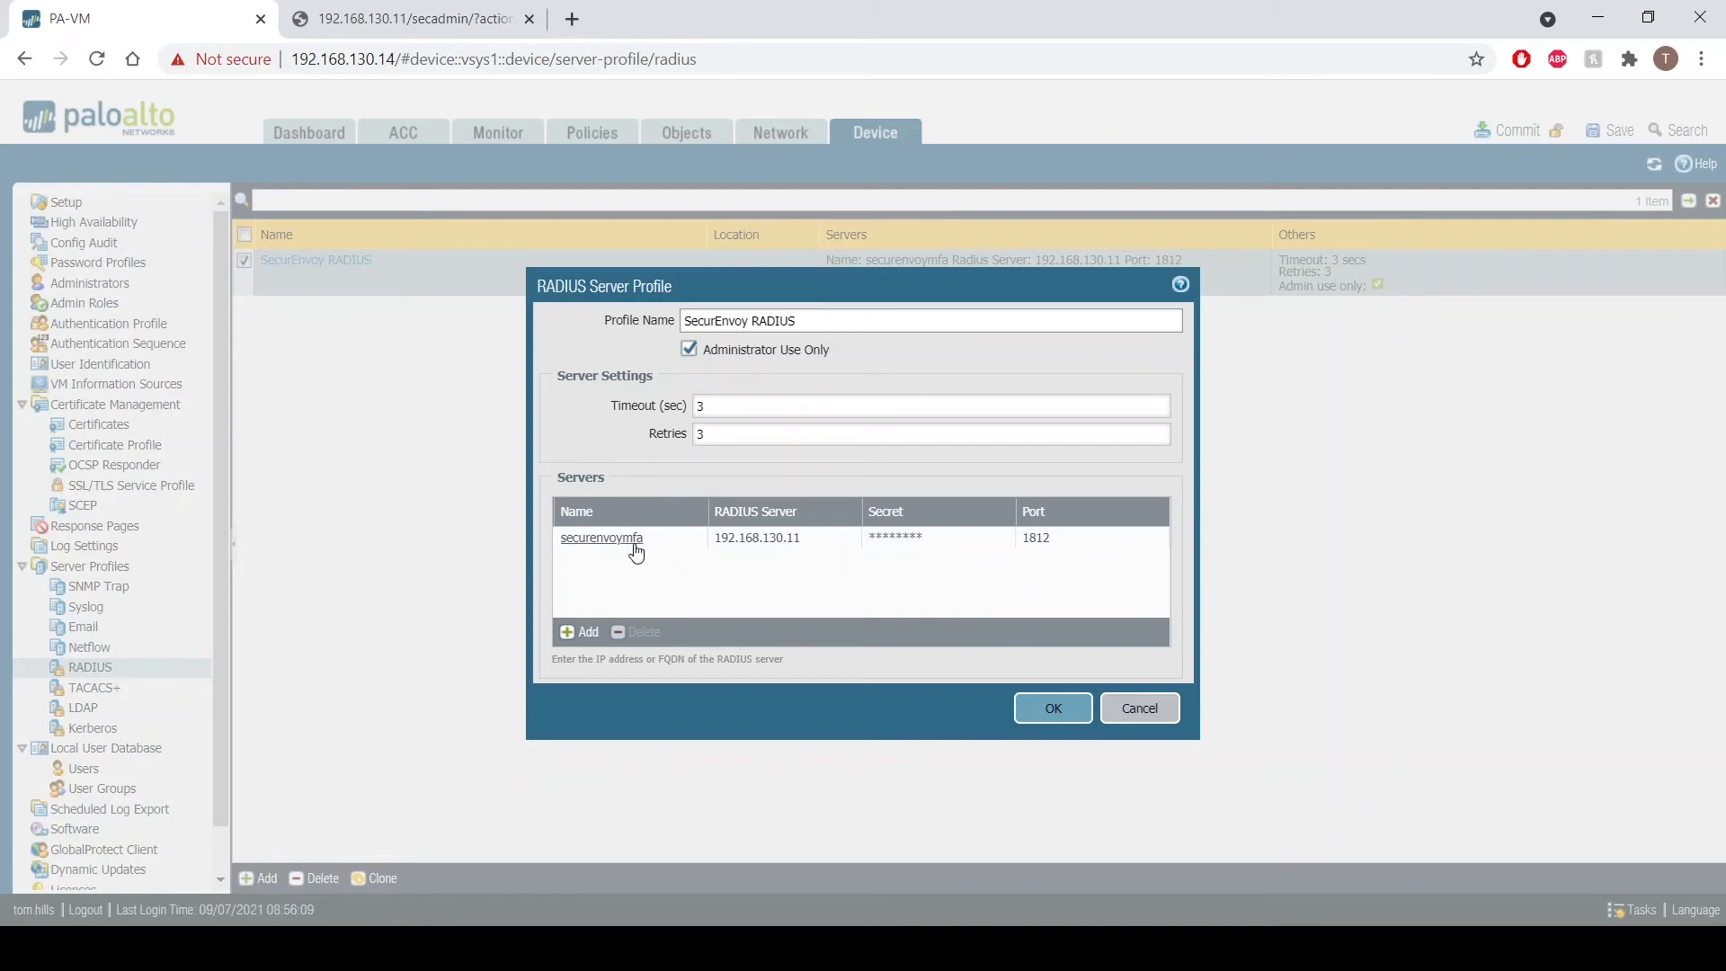
mouse_move(901, 545)
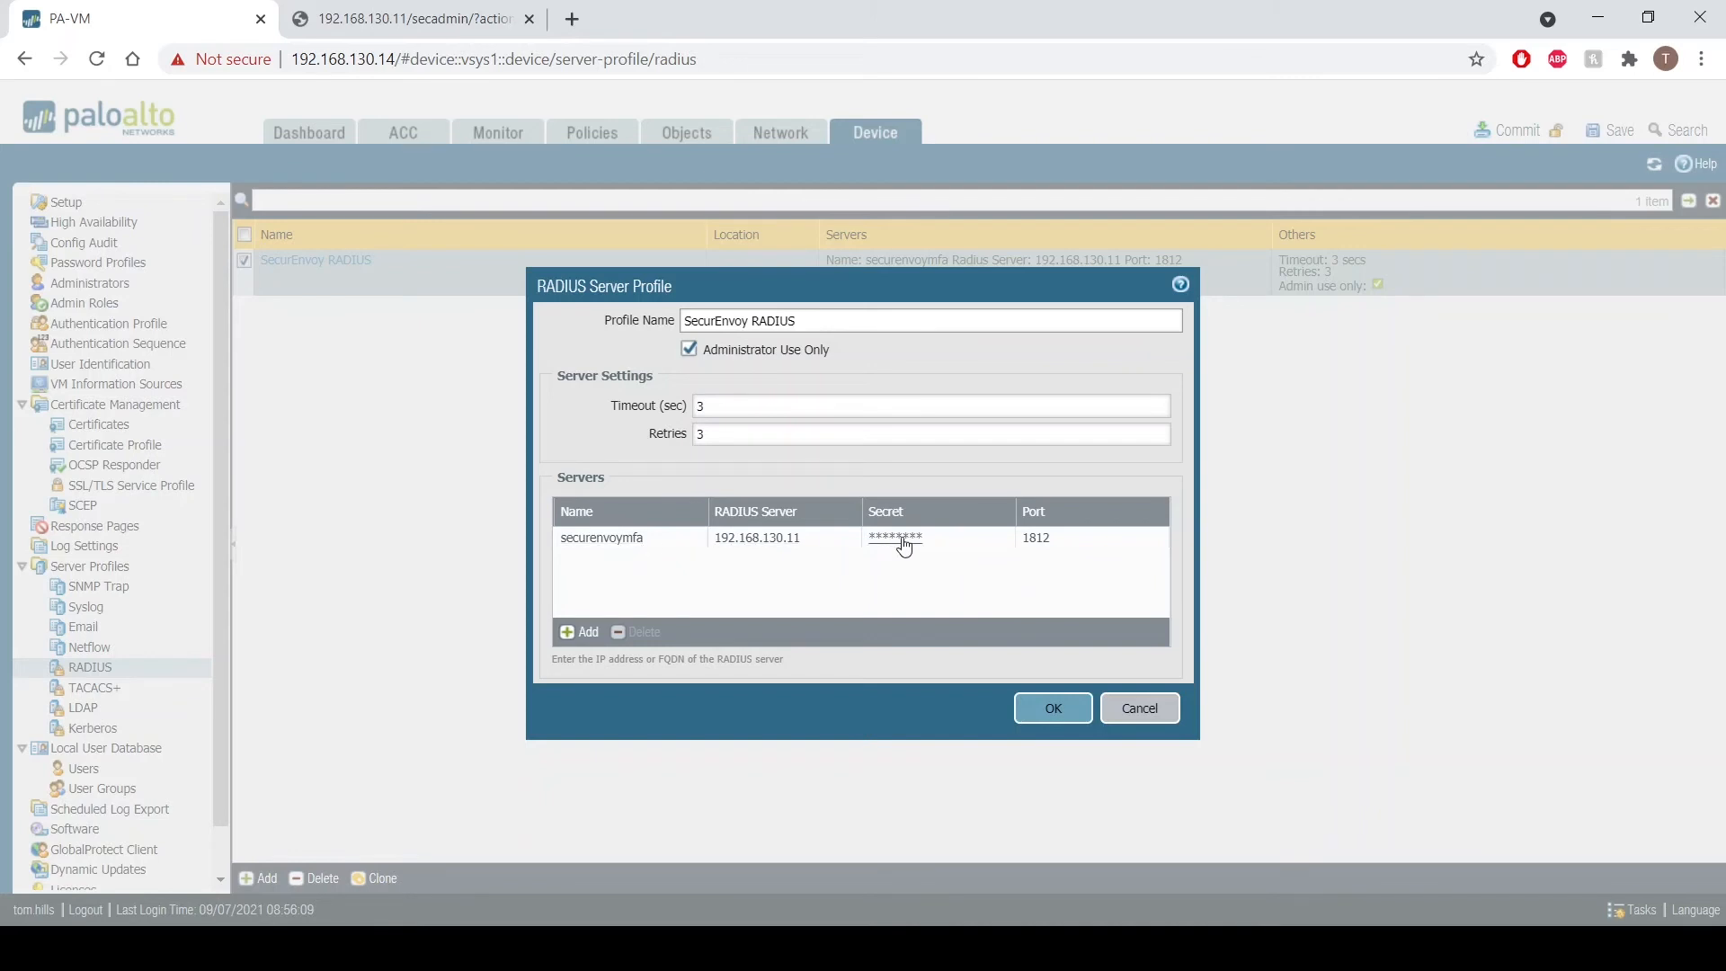
mouse_move(1035, 538)
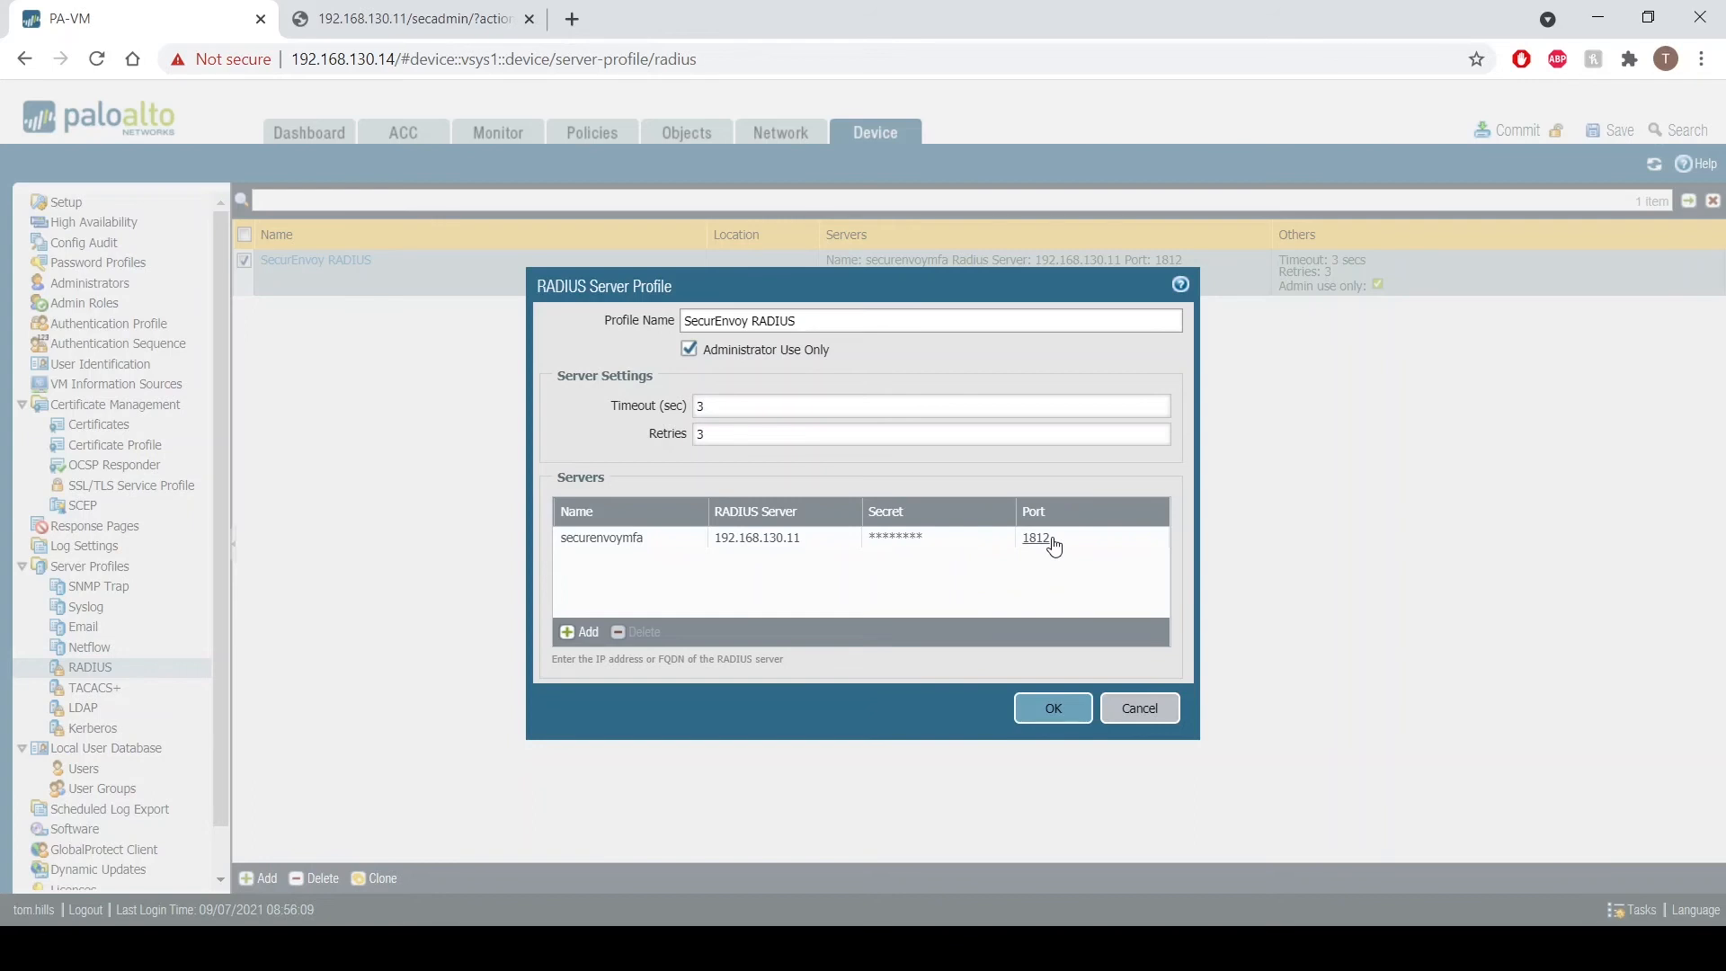
mouse_move(1178, 716)
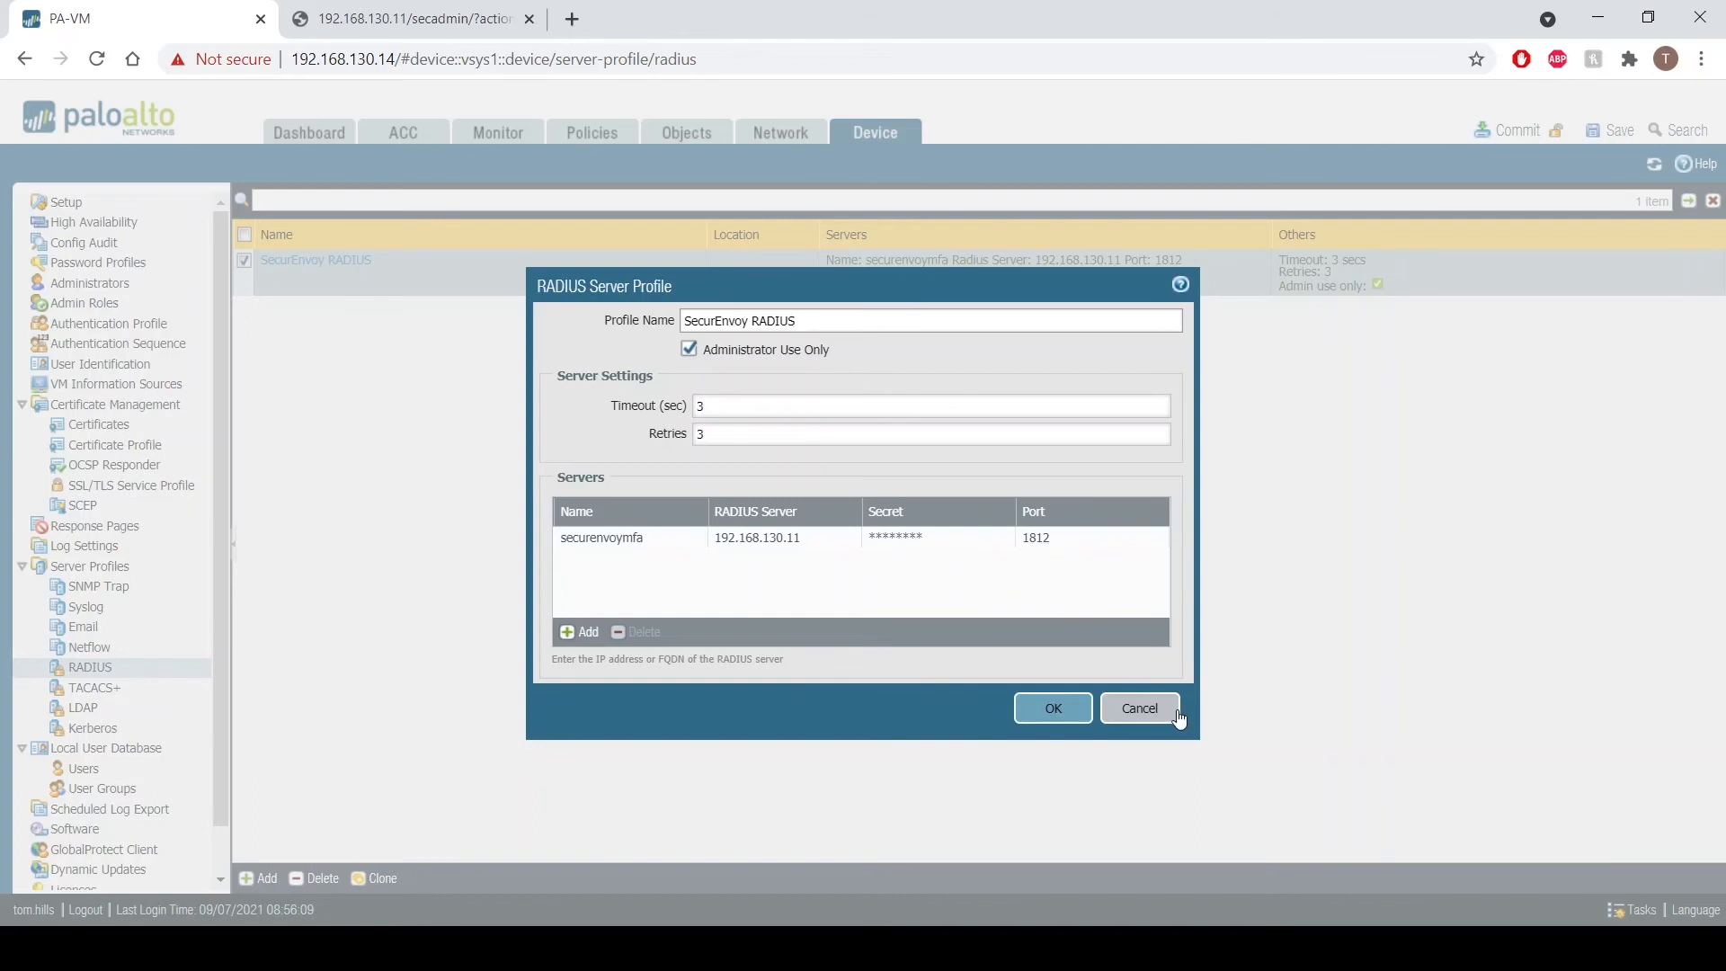
Close the SecurEnvoy RADIUS server profile (192.168.130.11, port 1812) without changes.
click(1140, 708)
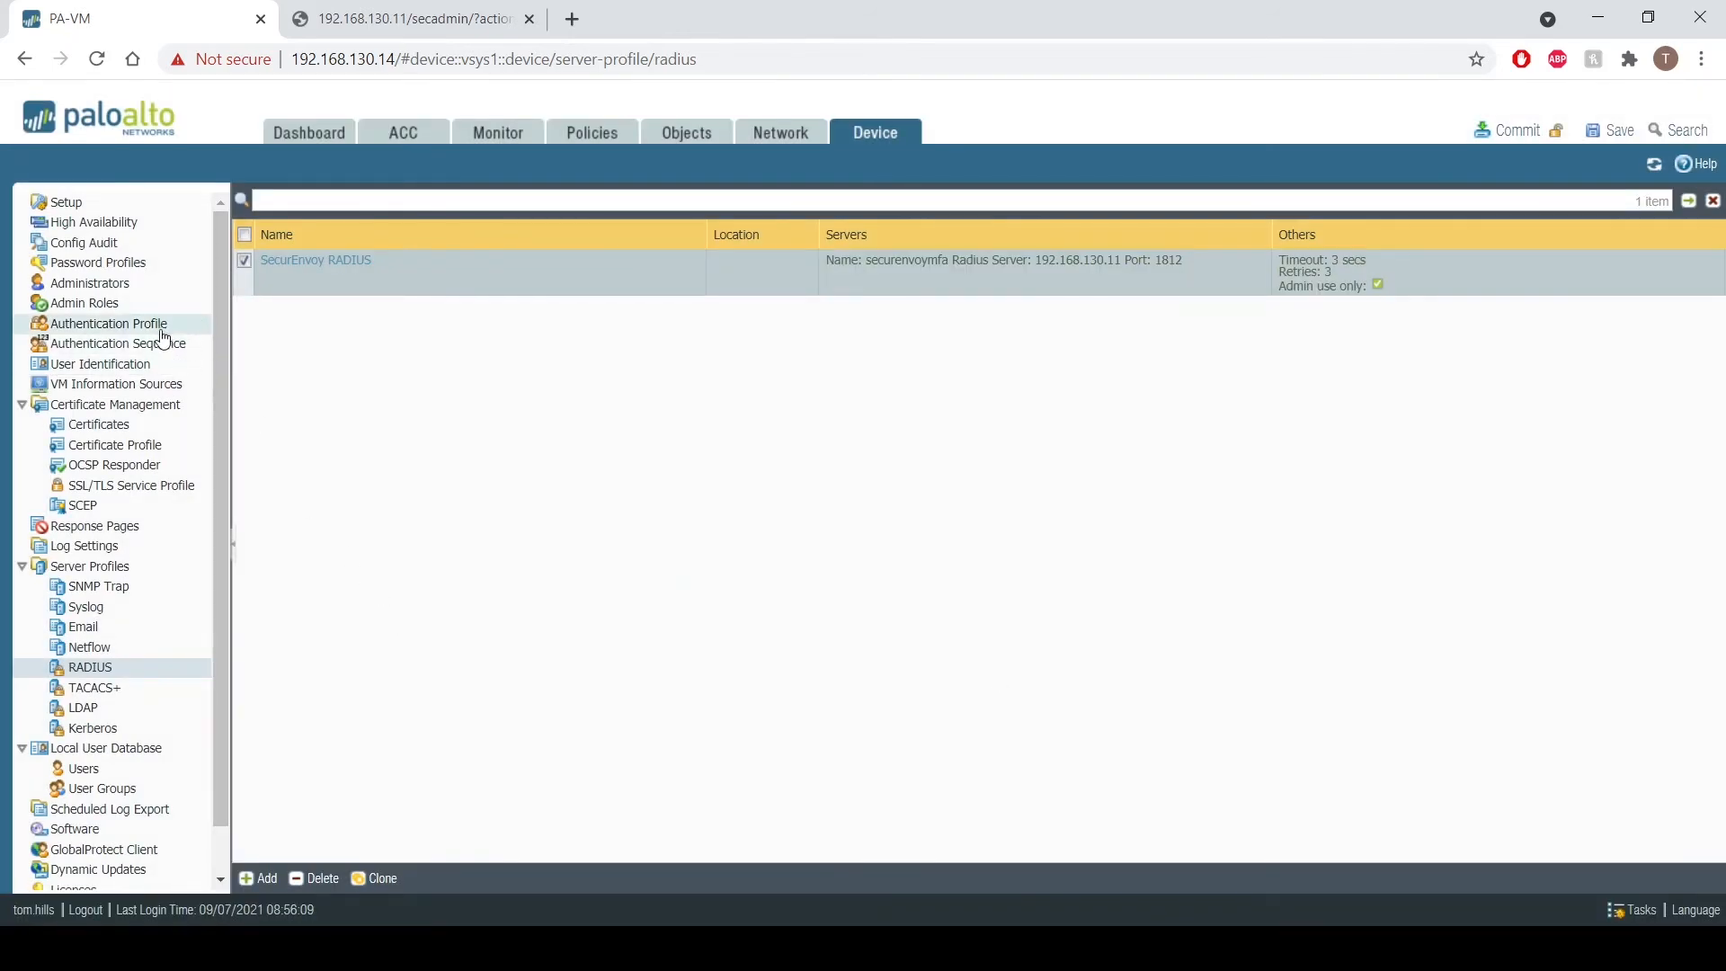
Show the Authentication Profile list with SecurEnvoy RADIUS using the SecurEnvoy RADIUS server profile.
click(108, 323)
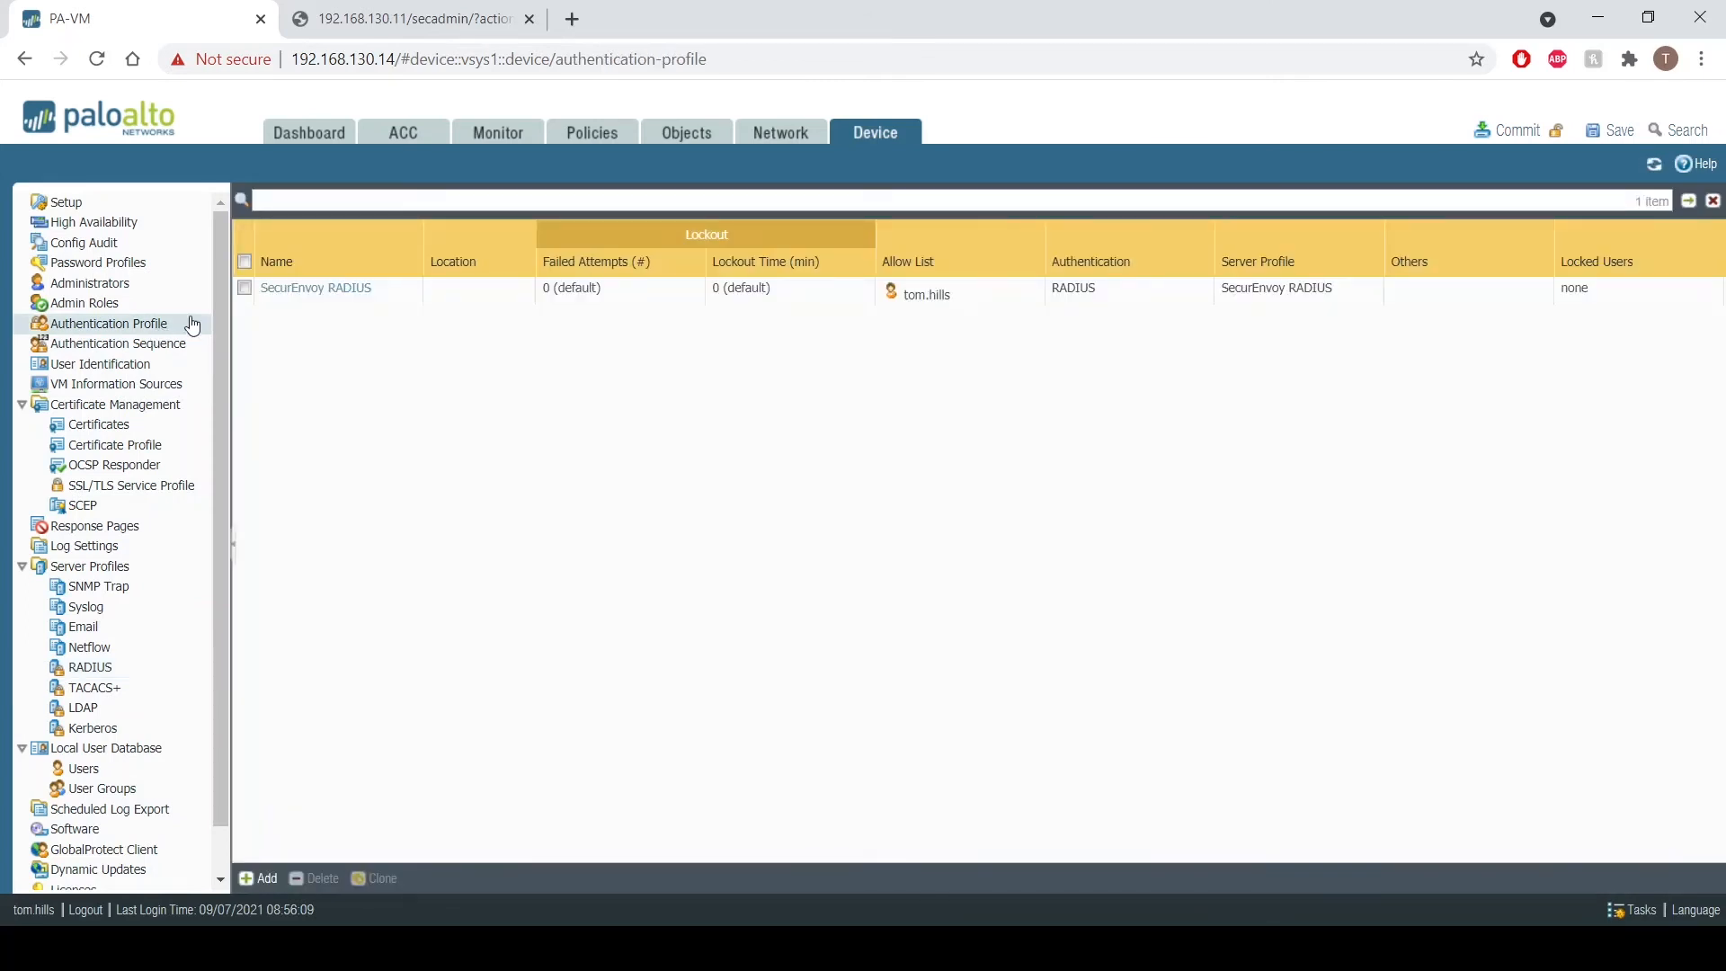
mouse_move(309, 412)
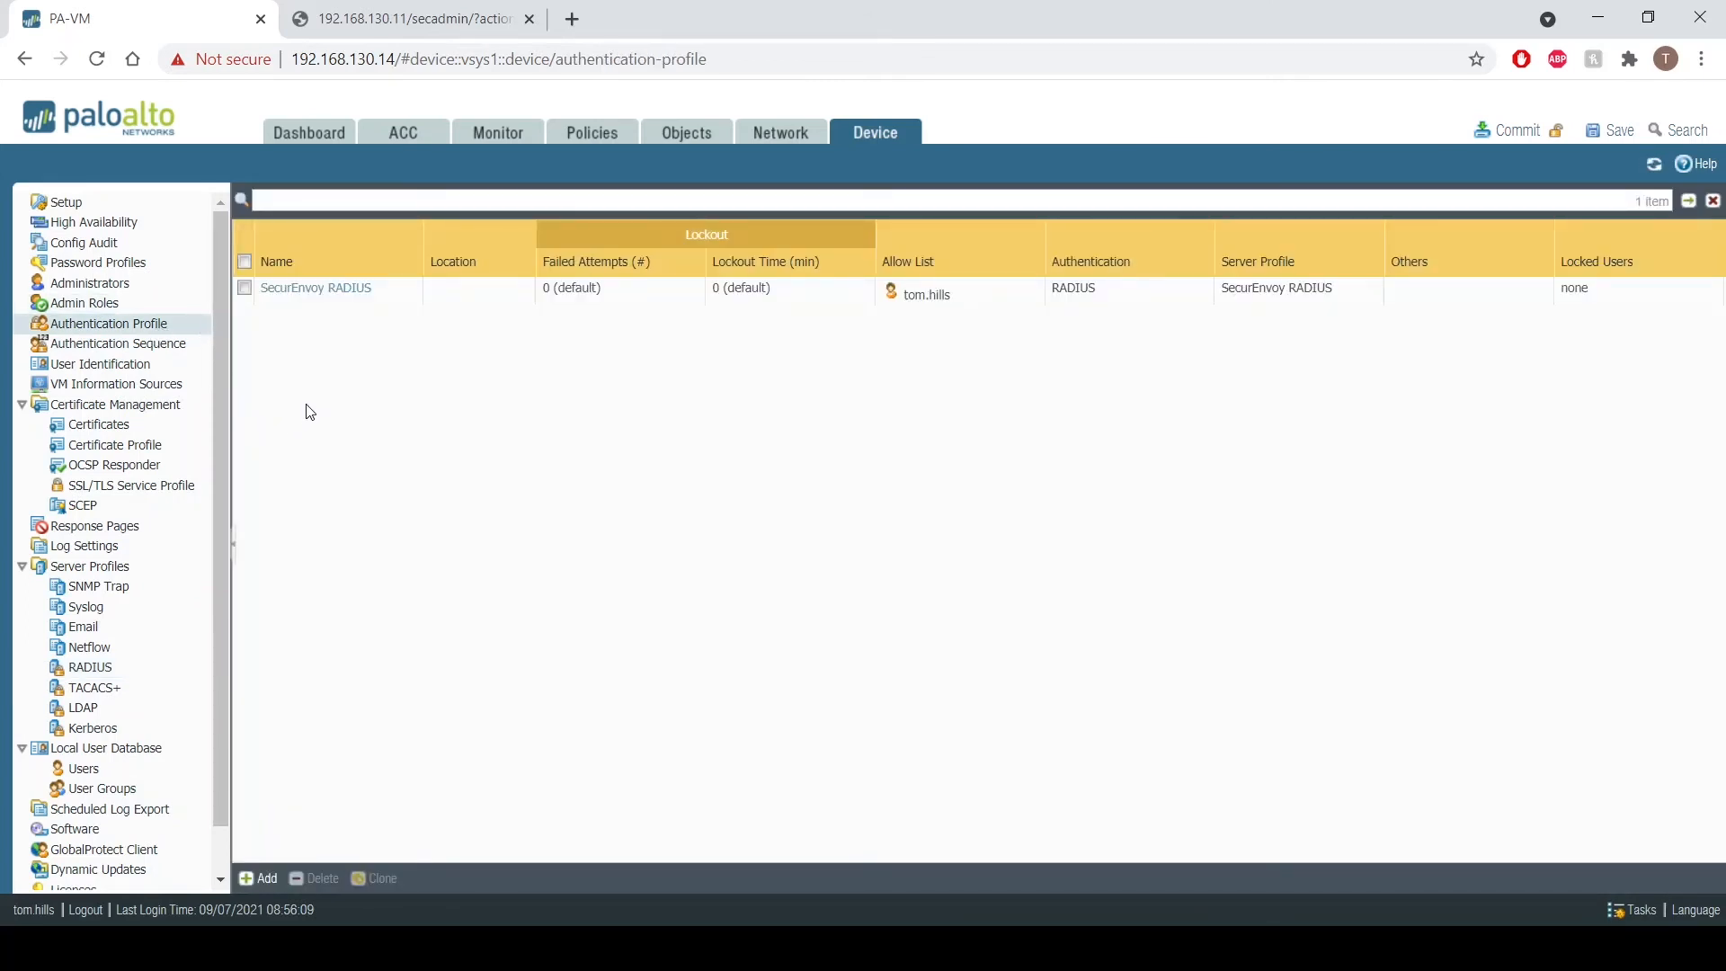
mouse_move(315, 288)
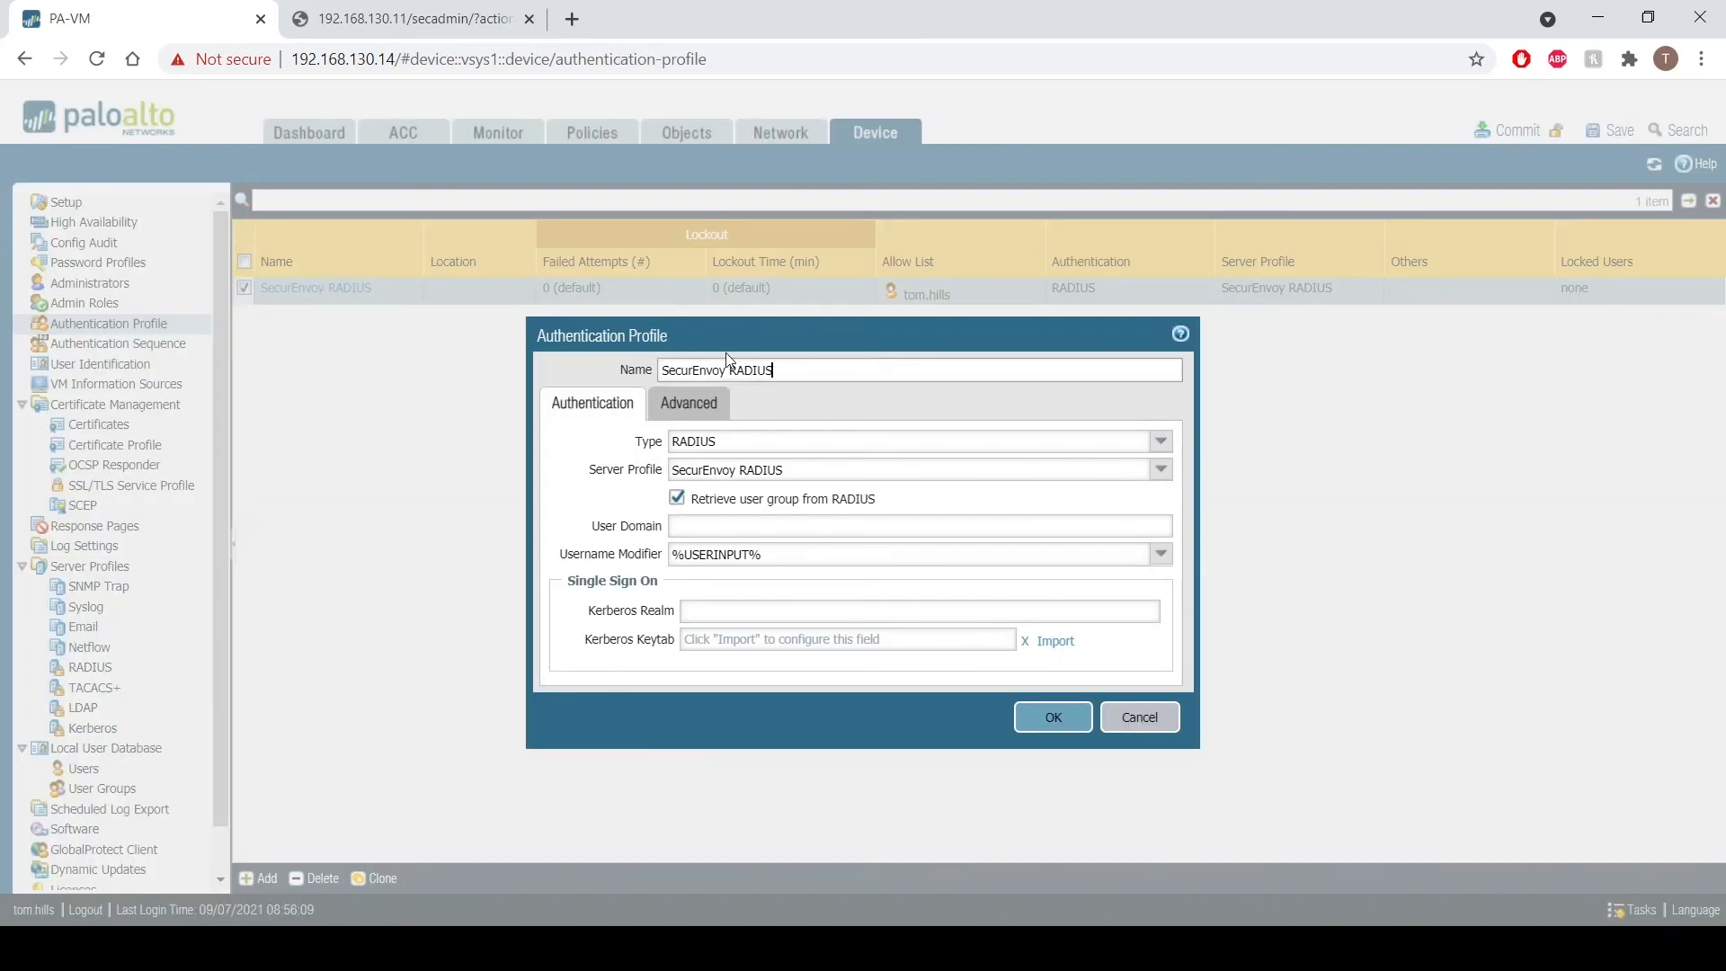
mouse_move(721, 446)
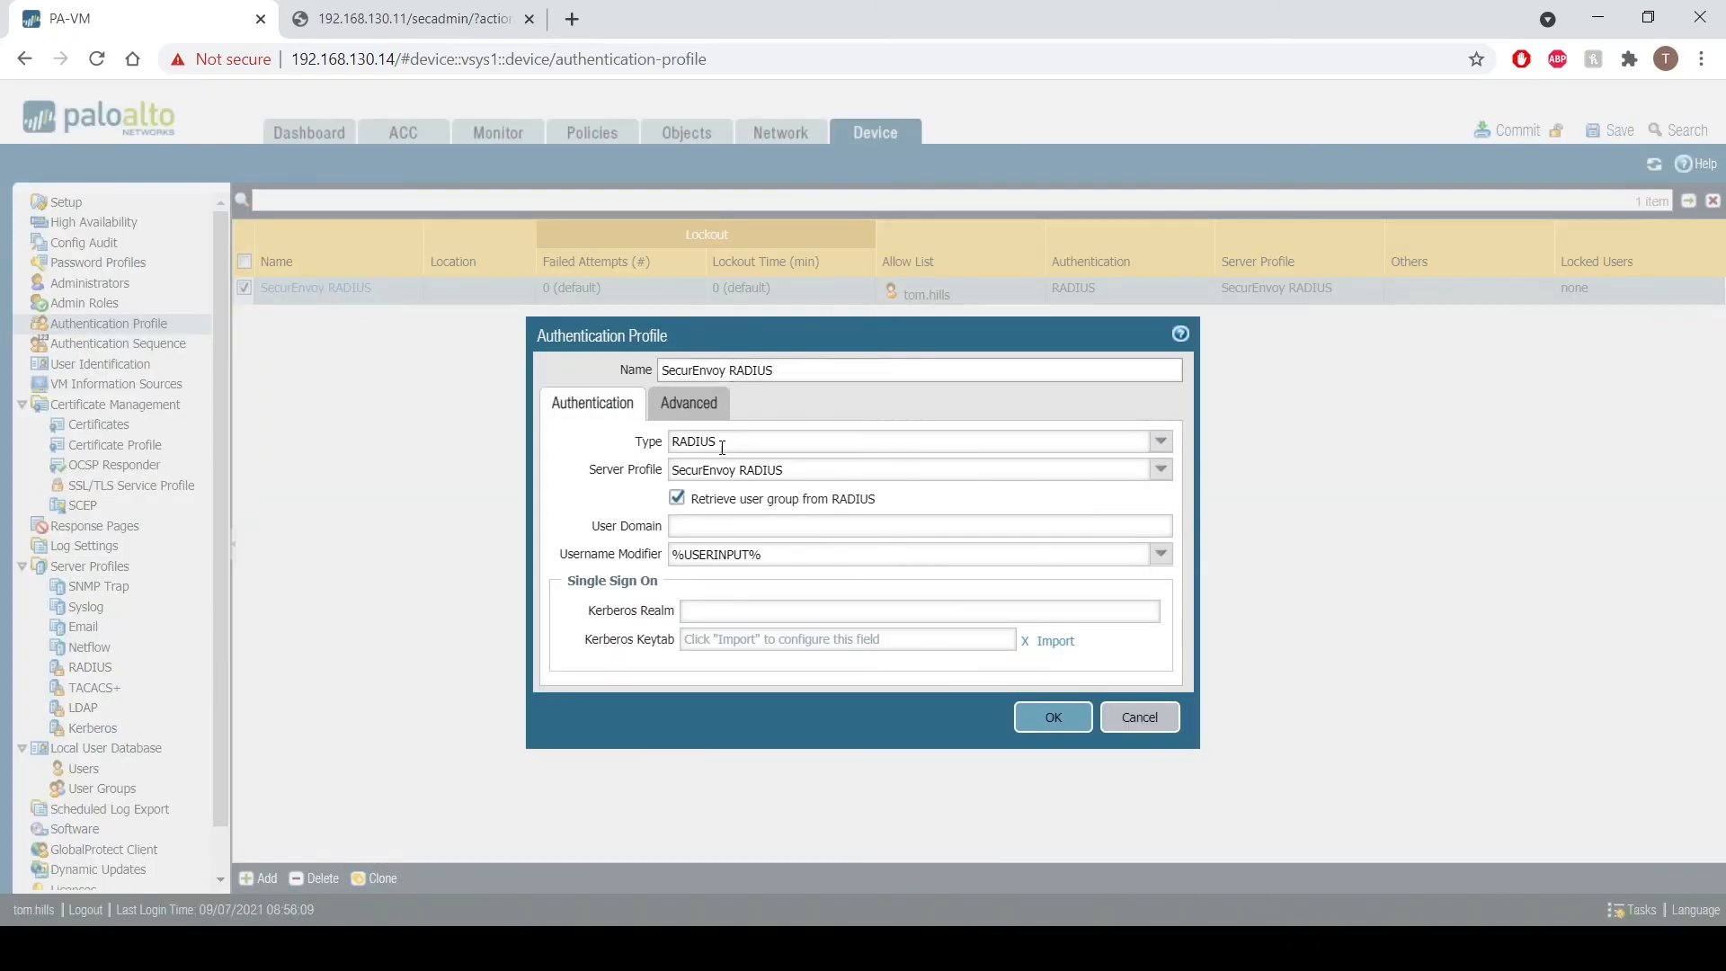
mouse_move(800, 466)
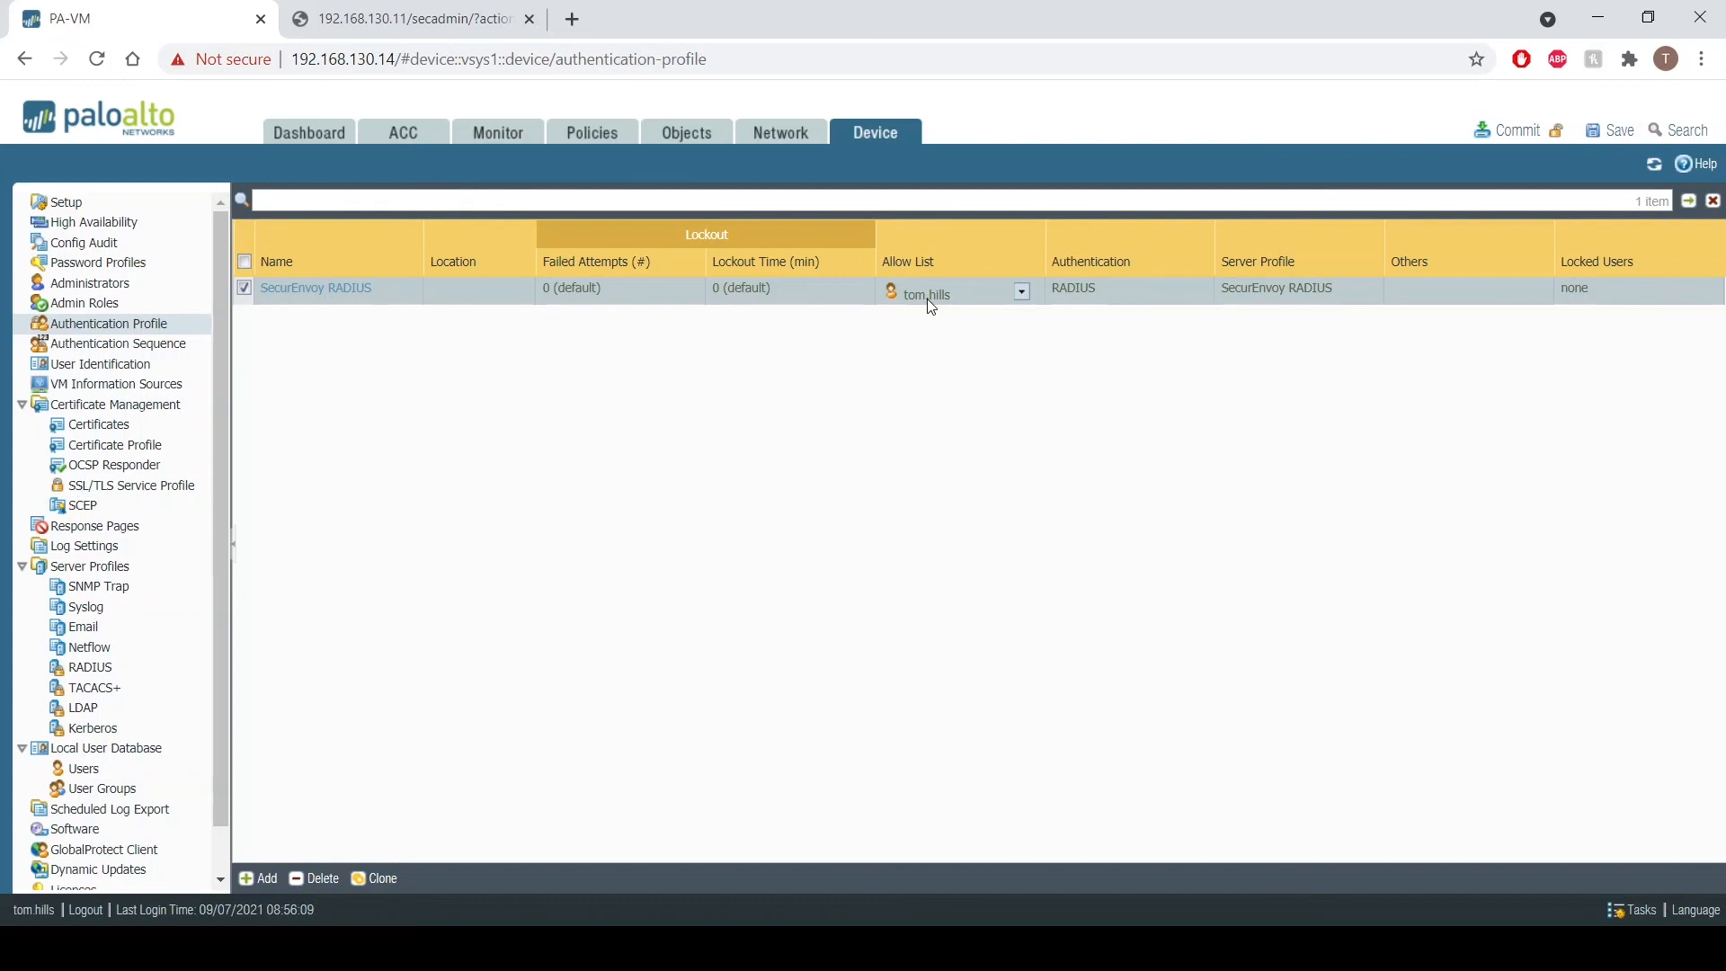
mouse_move(931, 306)
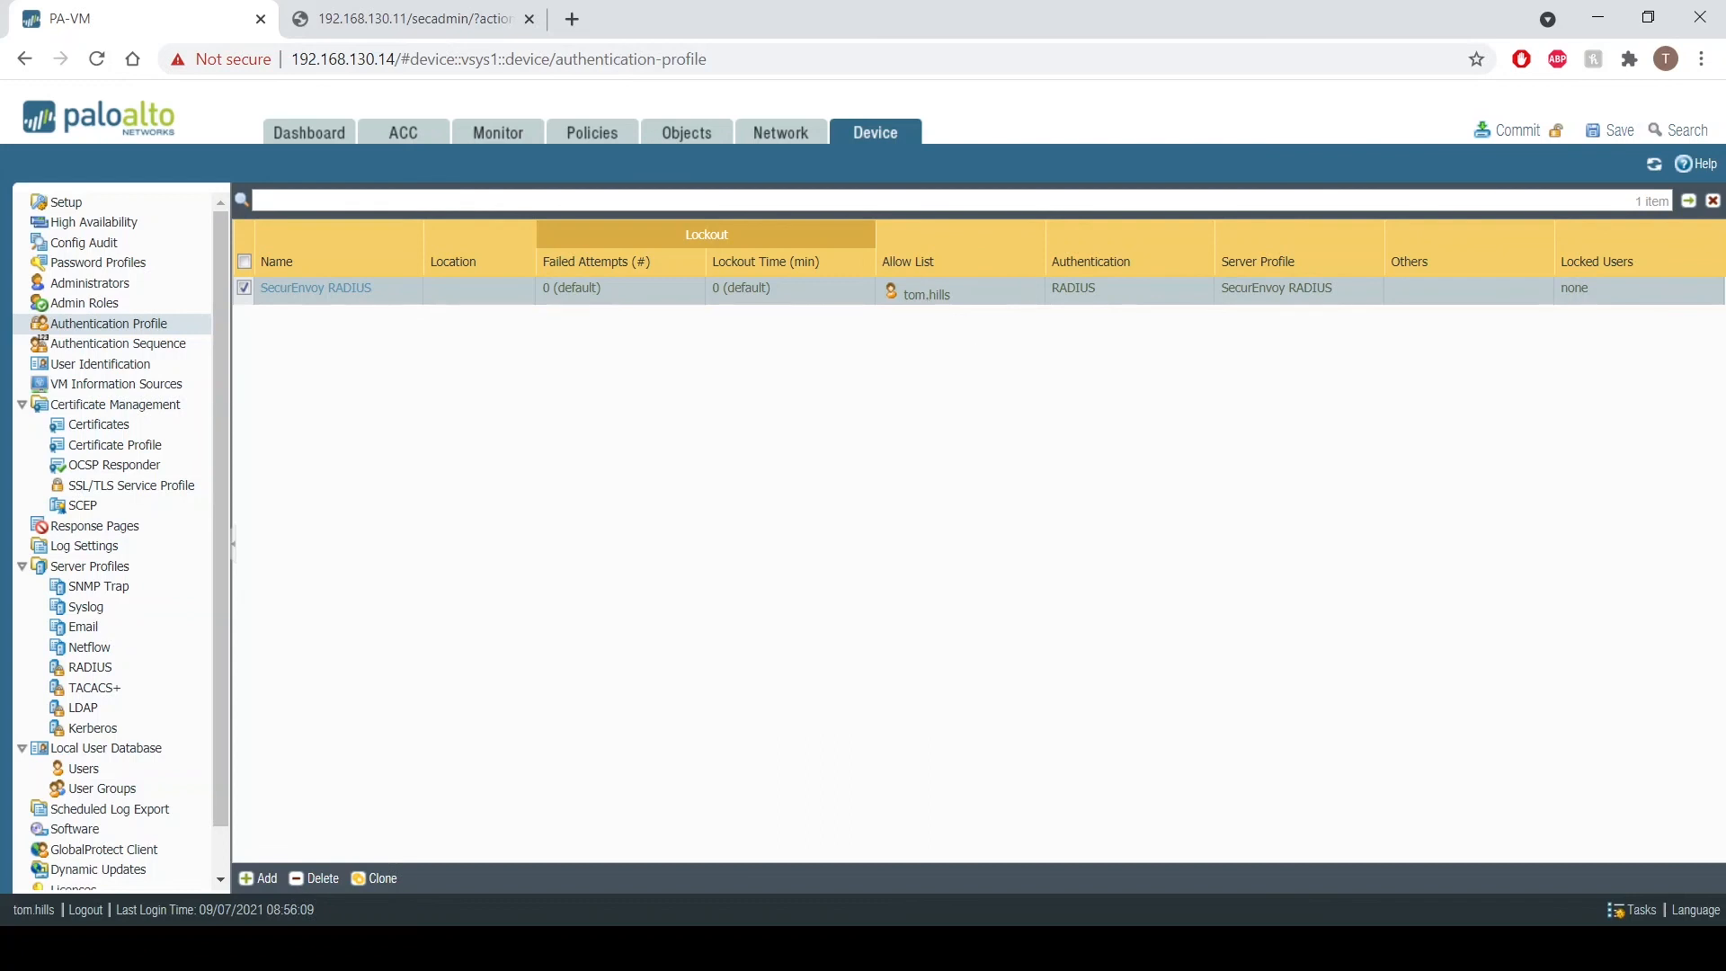